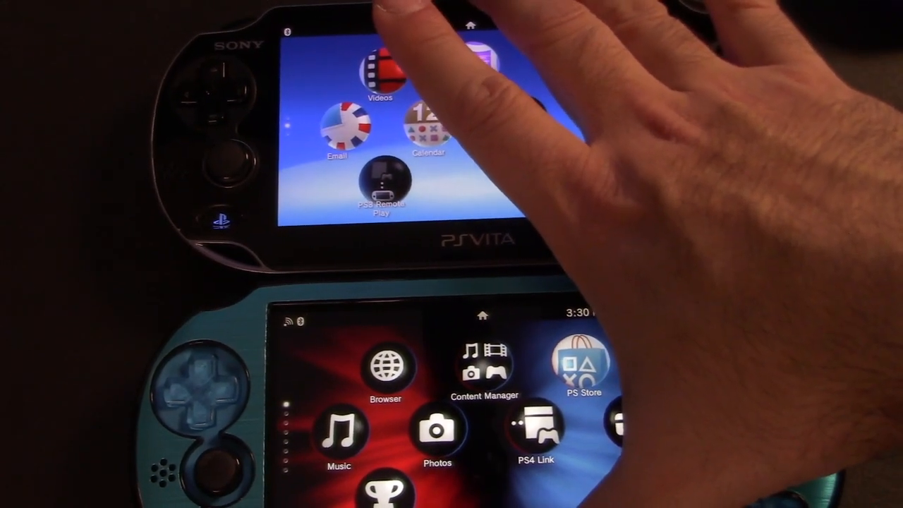
Step: Download FinalHE_v1.92_win32.7z from the Final h-encore GitHub releases page
scroll(left, 3)
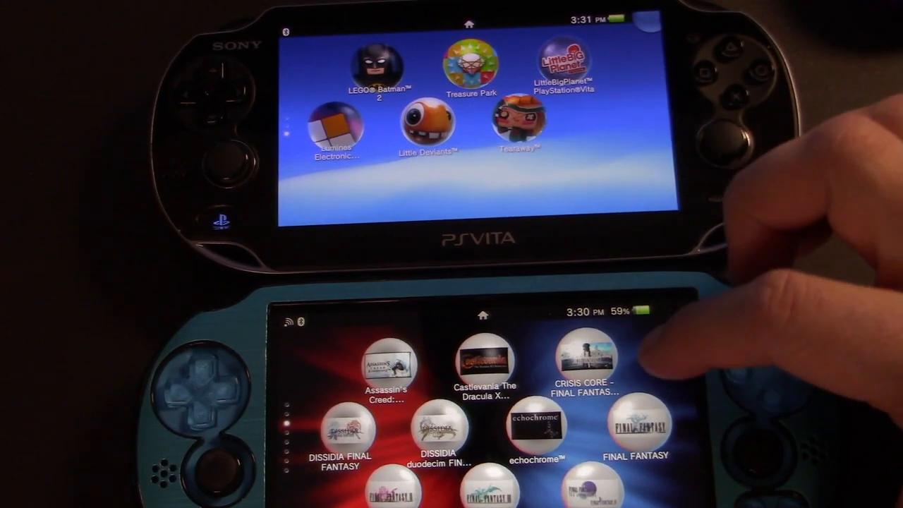
scroll(left, 3)
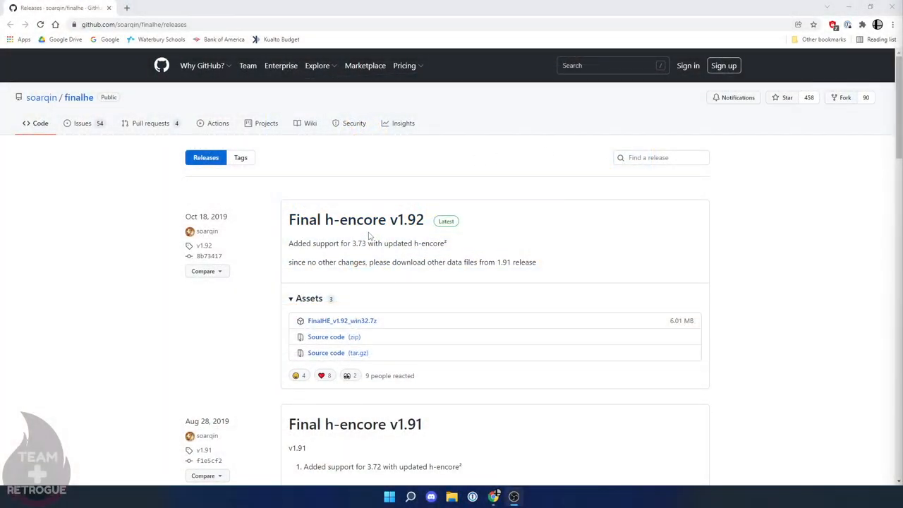
mouse_move(342, 320)
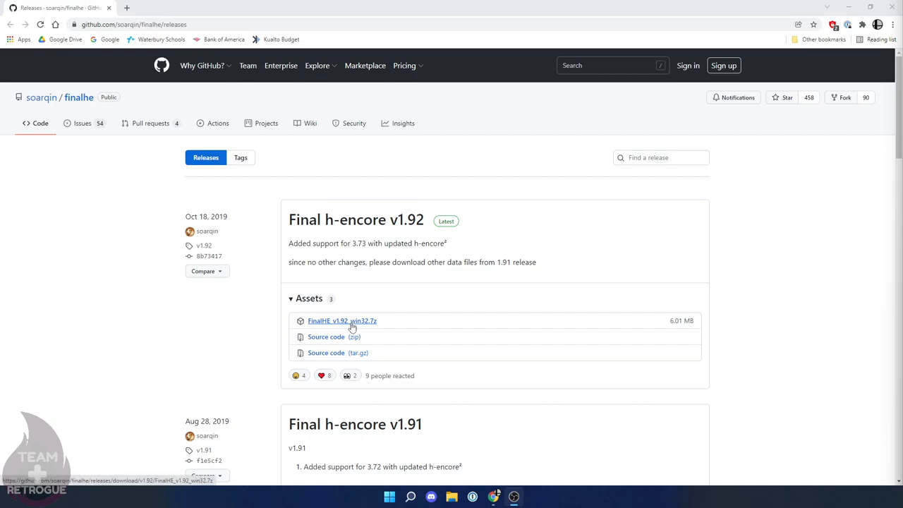
click(342, 320)
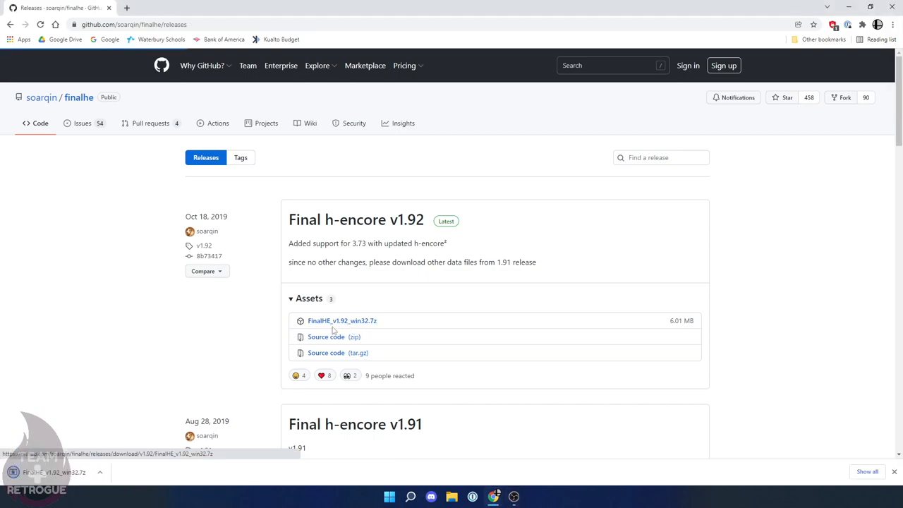
mouse_move(676, 329)
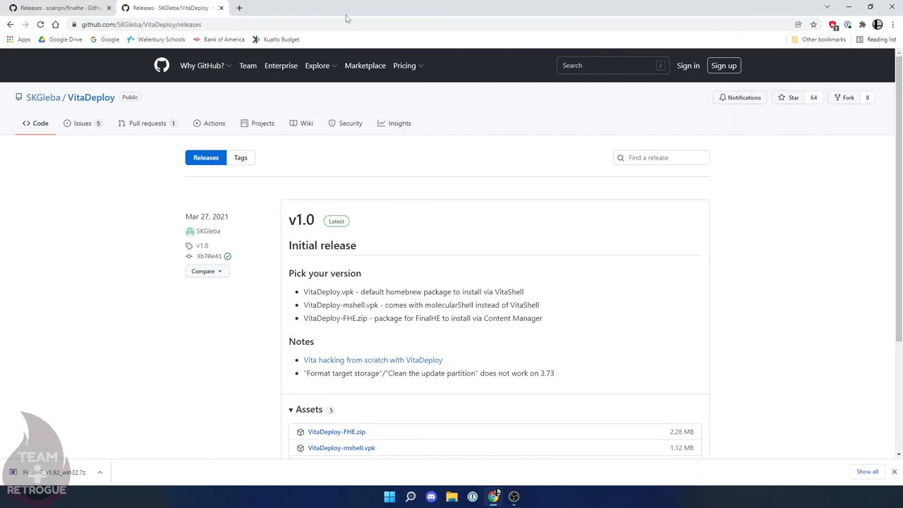
mouse_move(420, 295)
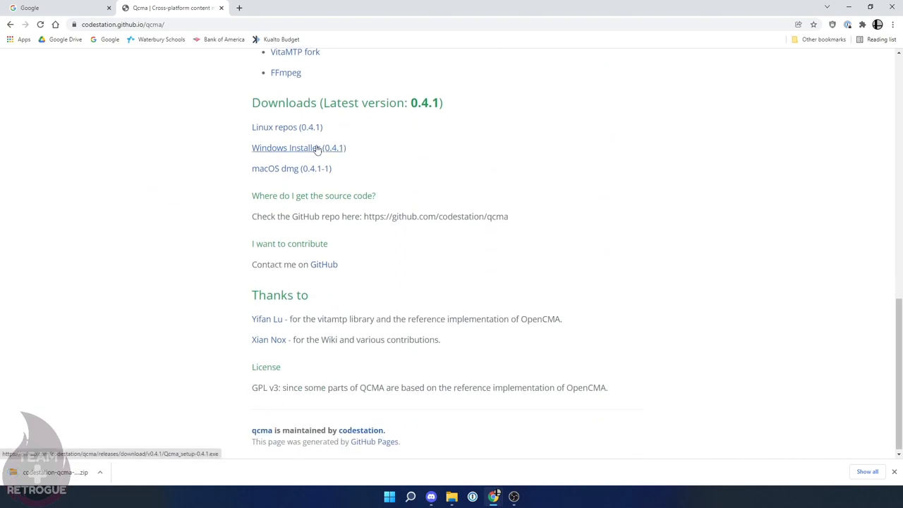
mouse_move(289, 147)
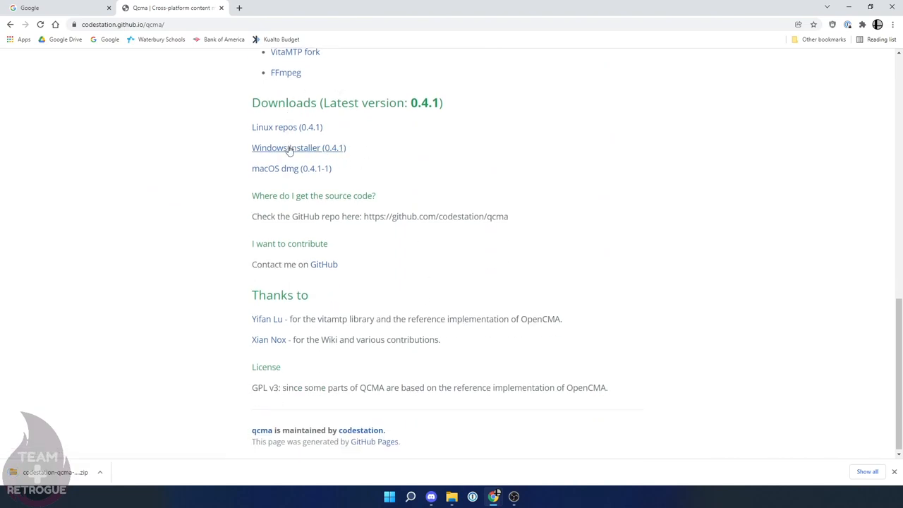
Step: Download and run the Qcma 0.4.1 installer with English as the language
click(299, 147)
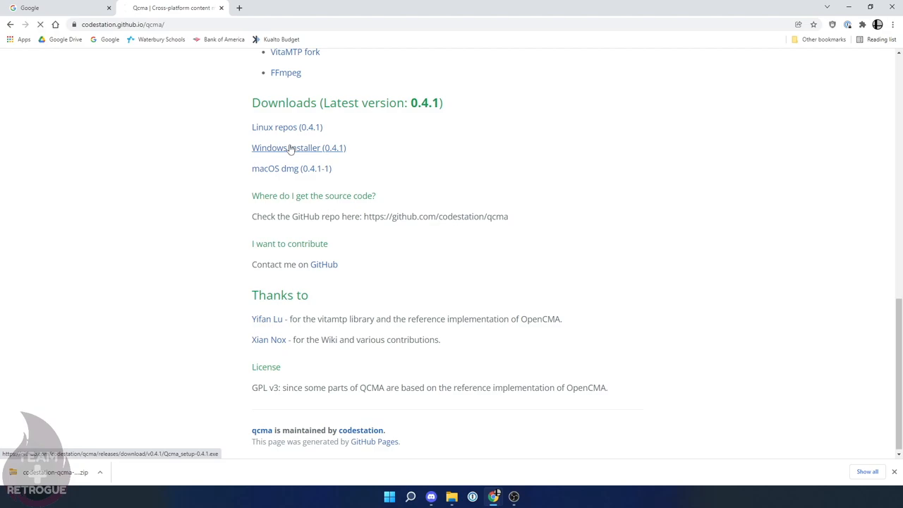
click(299, 148)
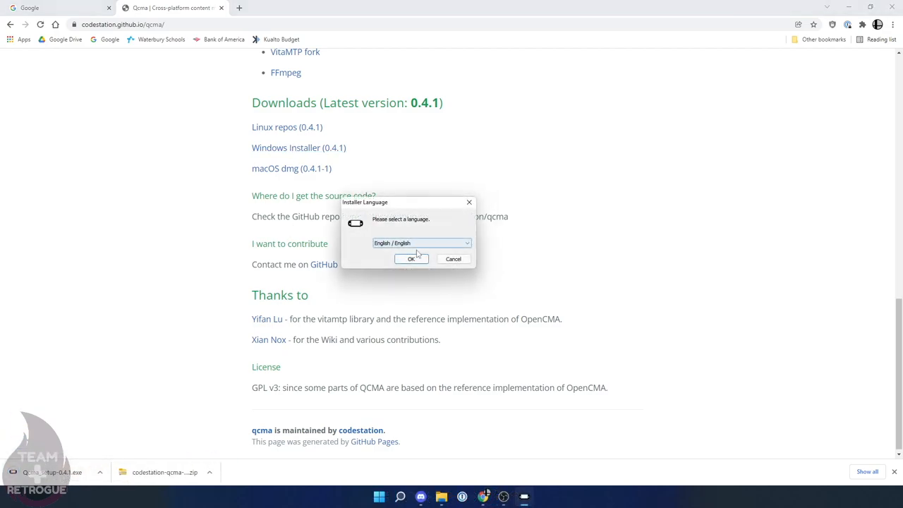
click(411, 259)
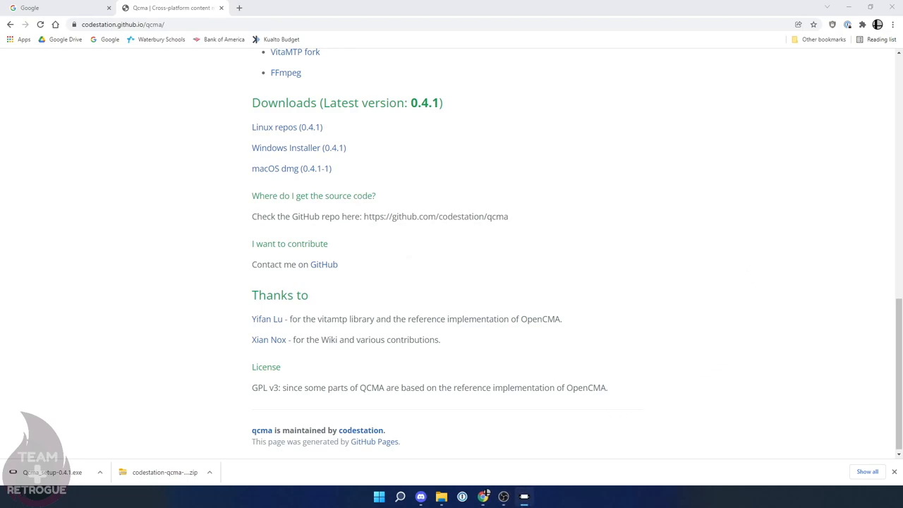
click(53, 472)
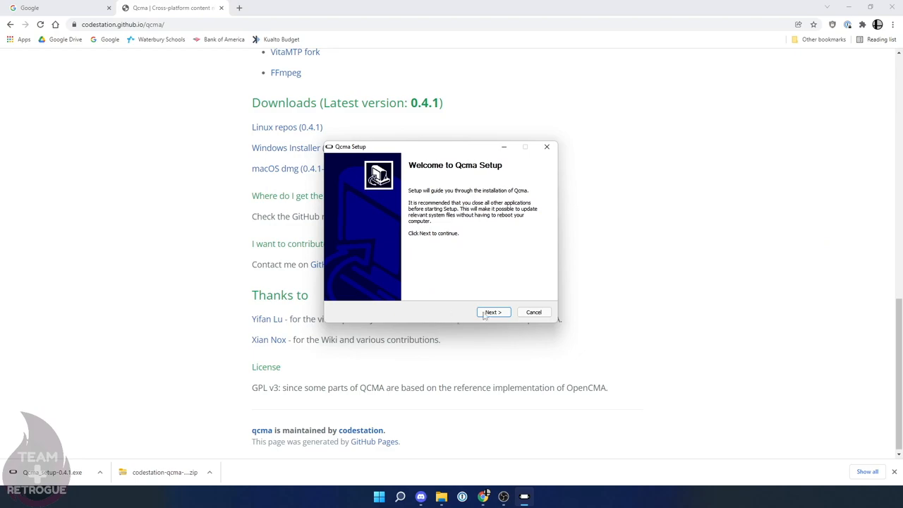
Step: Install Qcma to the default folder with WinUSB, launch it, and accept default content folders
click(492, 312)
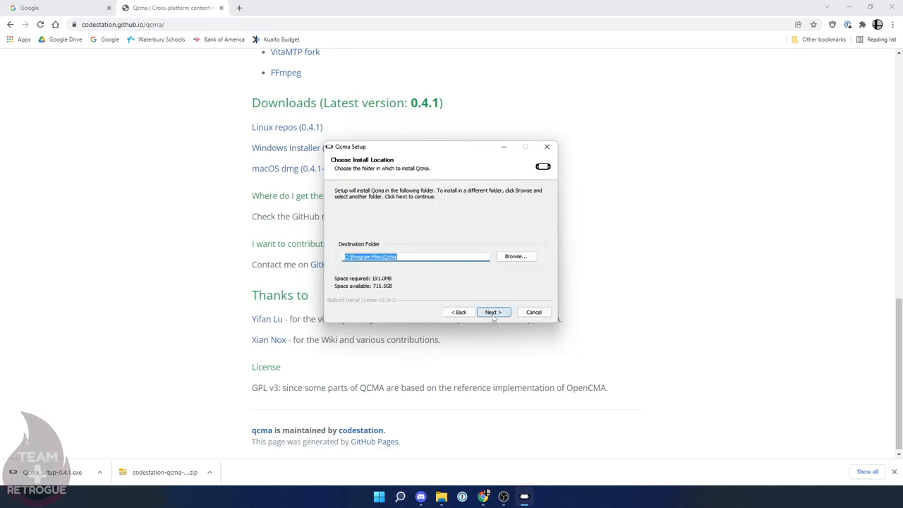
click(494, 312)
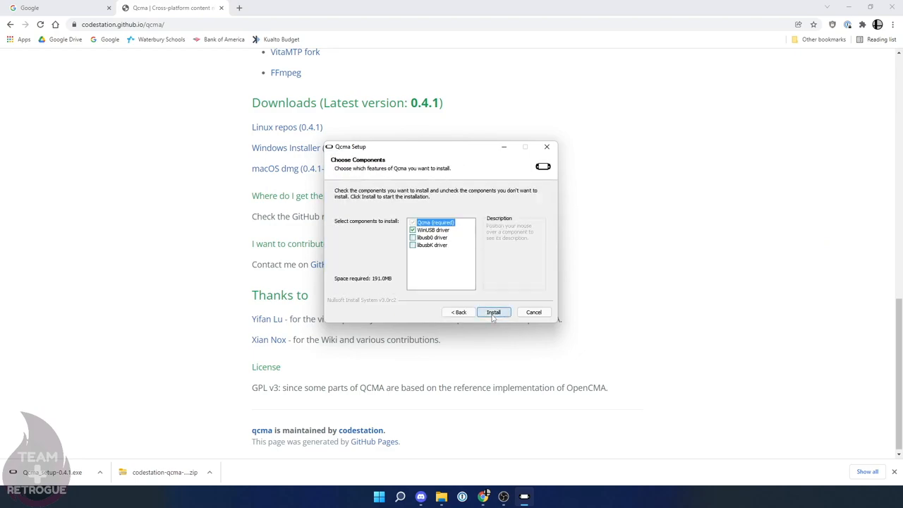
click(492, 311)
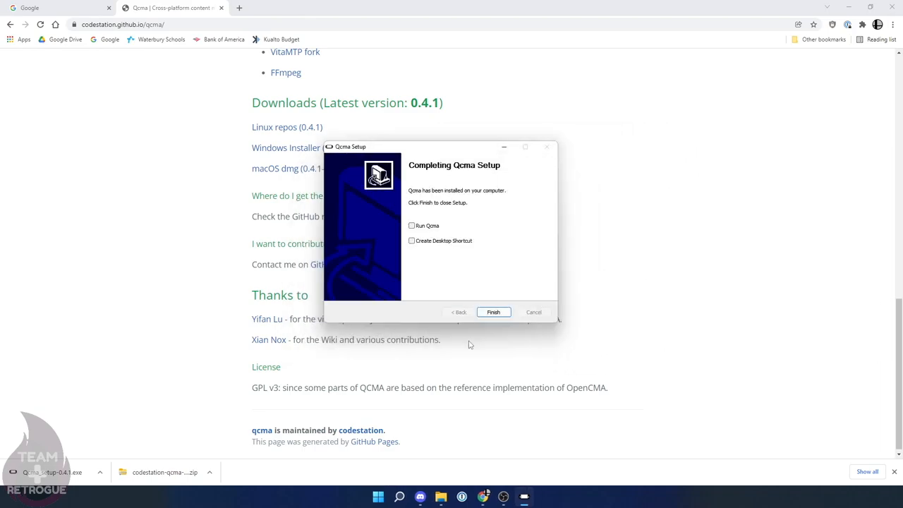
click(412, 226)
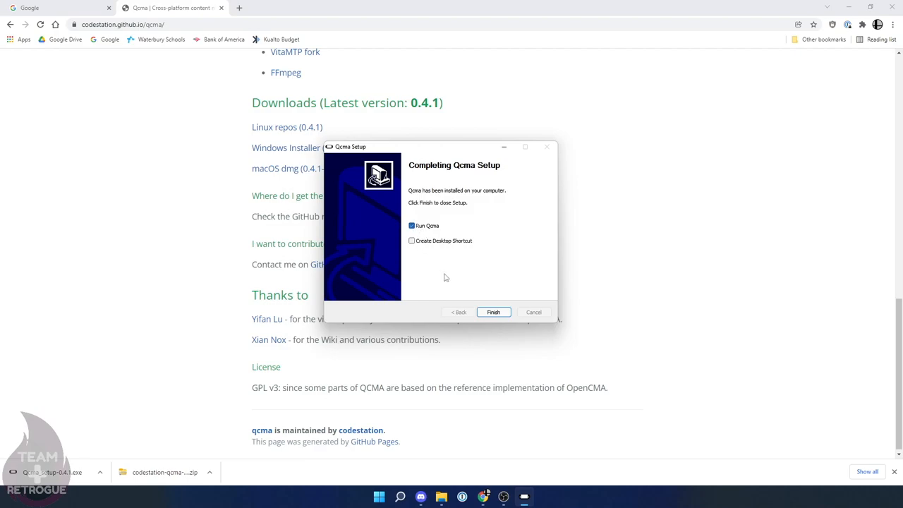
click(493, 312)
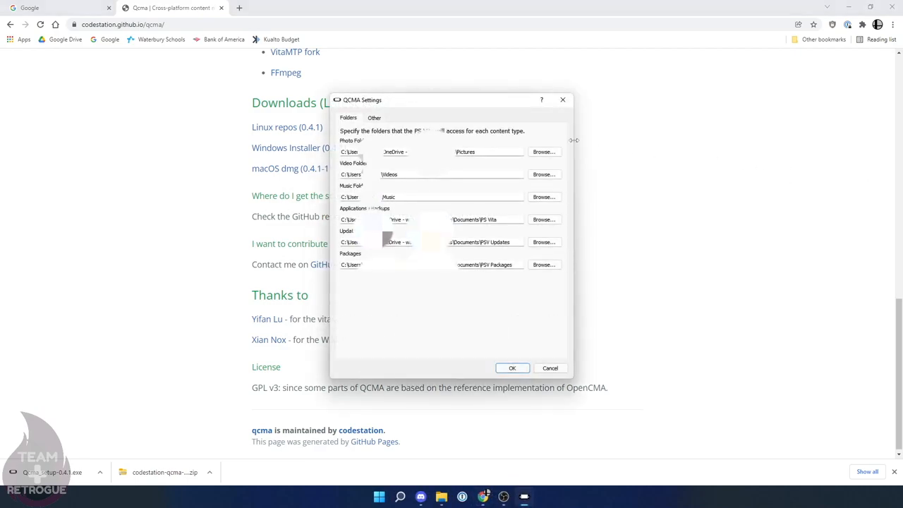
mouse_move(512, 368)
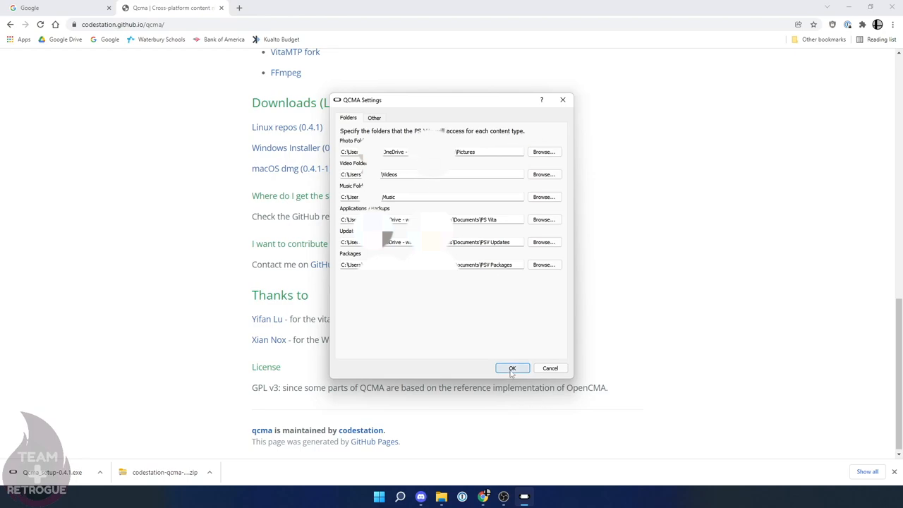
click(512, 368)
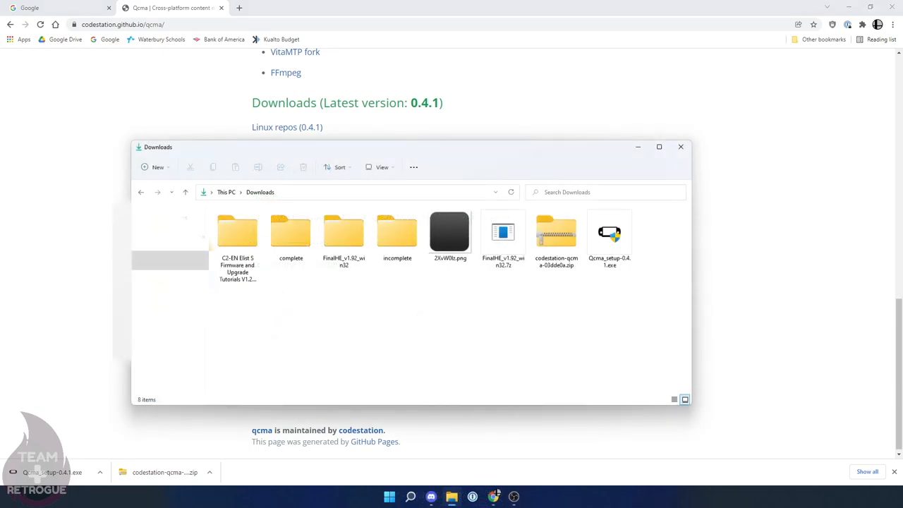
mouse_move(814, 266)
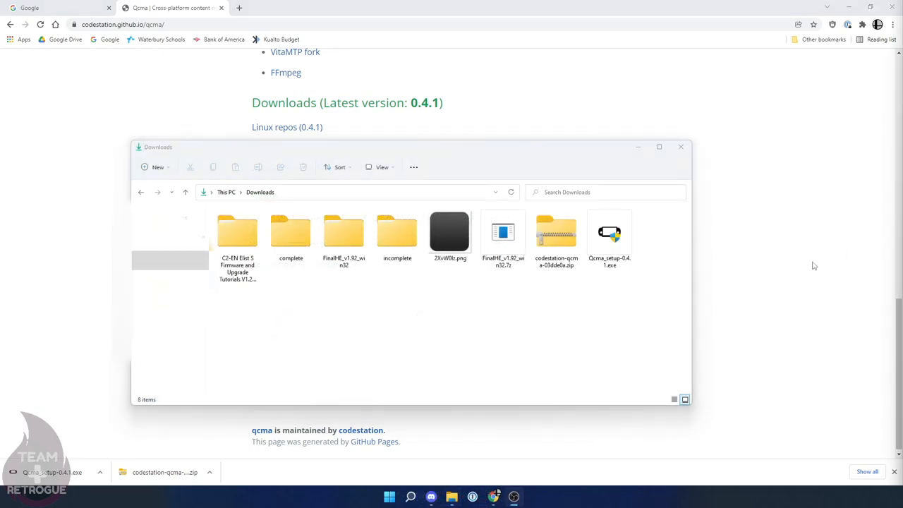
Step: Open the FinalHE_v1.92_win32 folder in Downloads and run FinalHE.exe
click(344, 232)
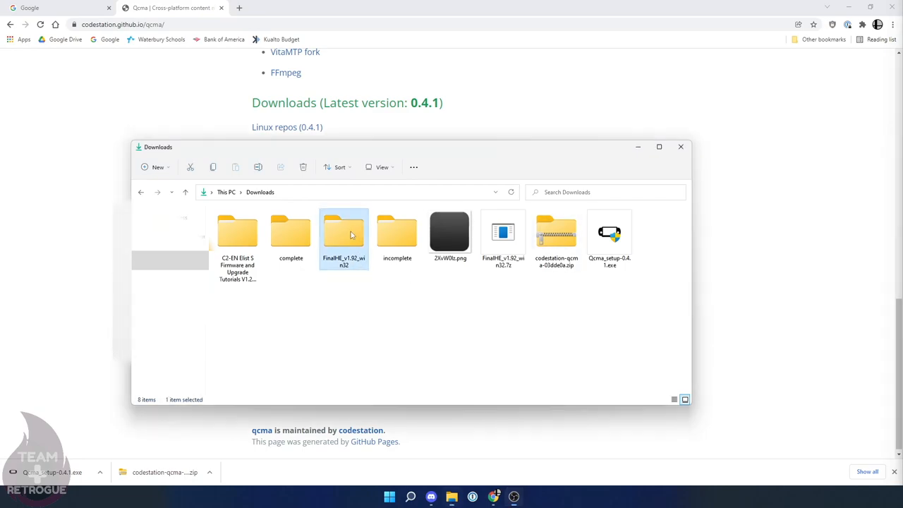
double_click(344, 233)
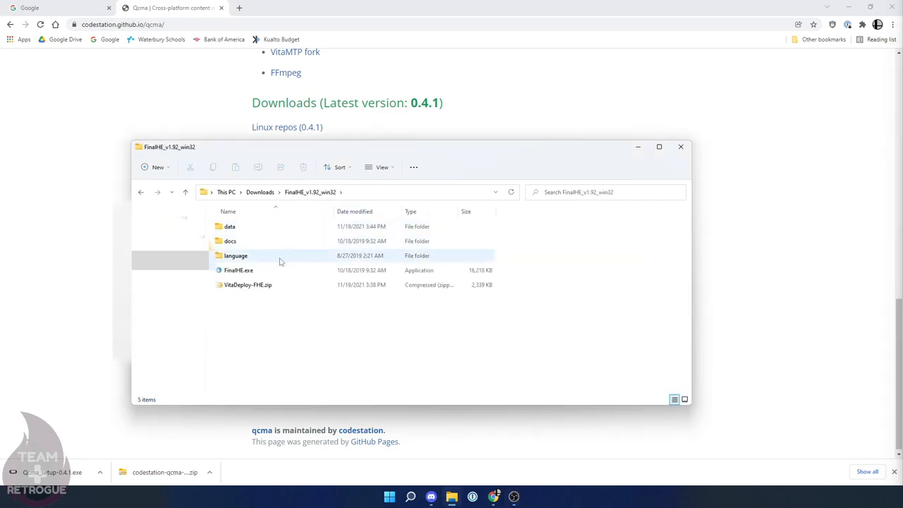
double_click(239, 269)
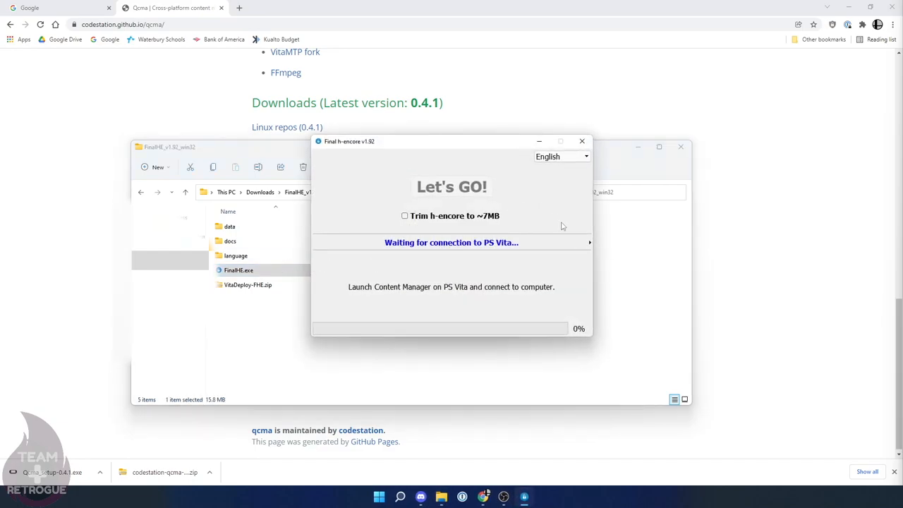
mouse_move(489, 236)
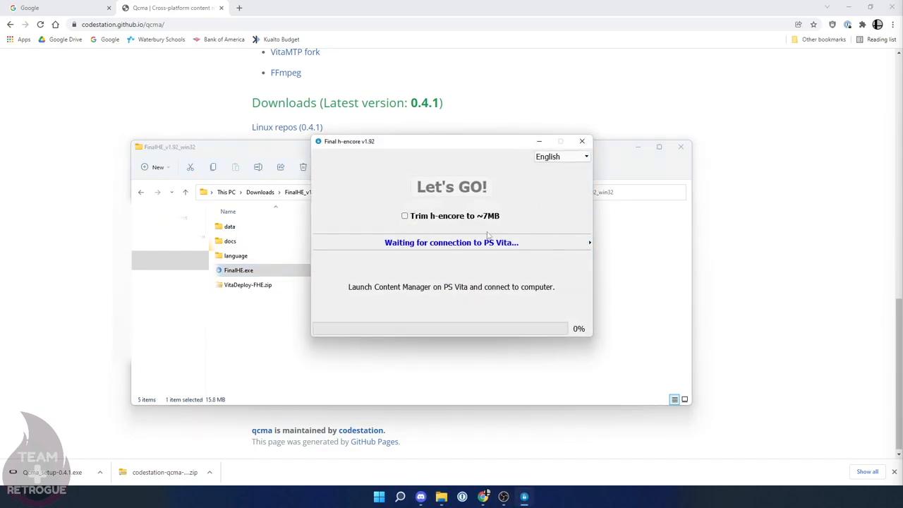
Step: Enable Trim h-encore with VitaDeploy included and start sending to the 3.73 Vita
click(405, 216)
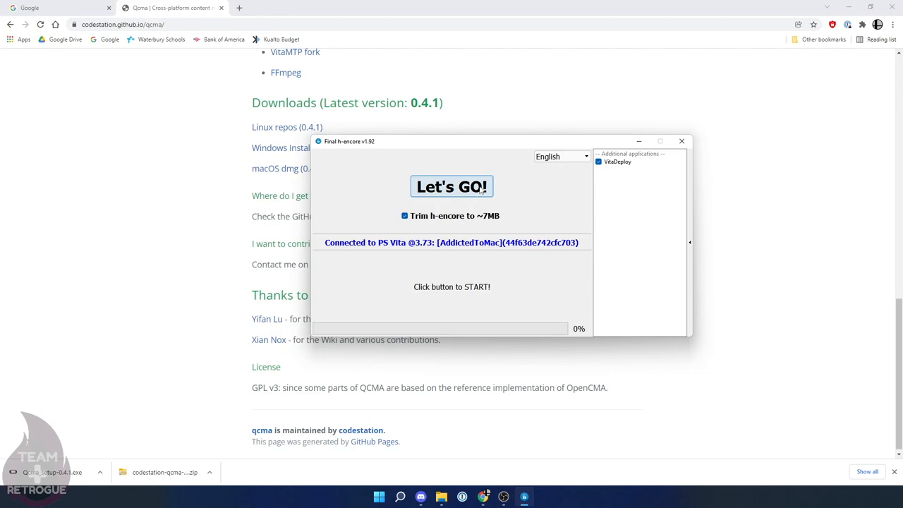
mouse_move(480, 188)
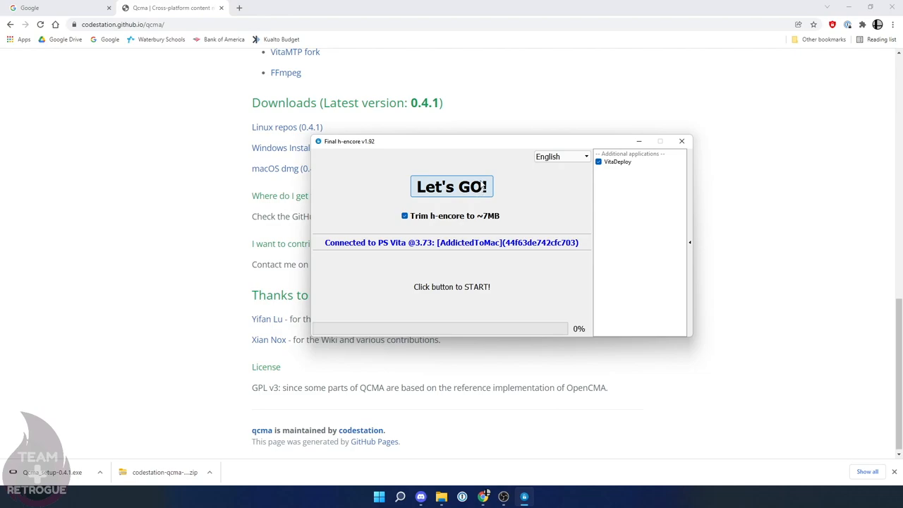
mouse_move(483, 185)
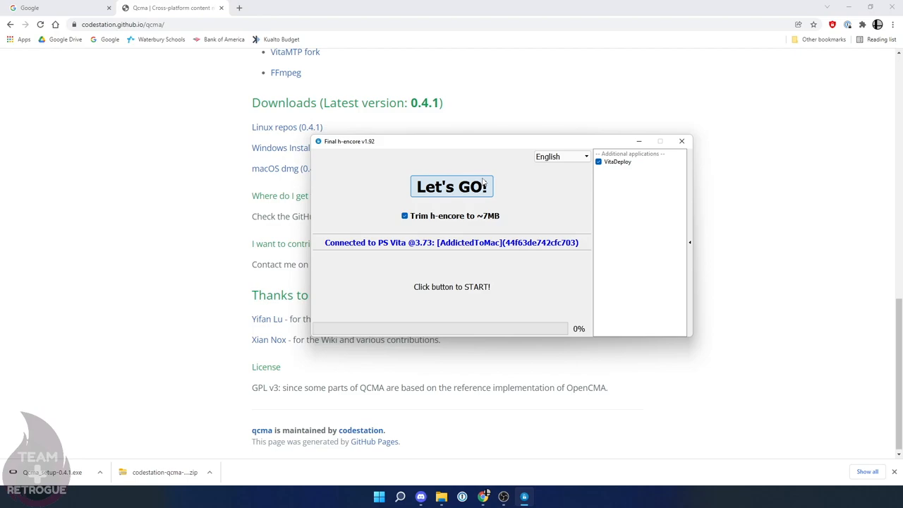
mouse_move(483, 182)
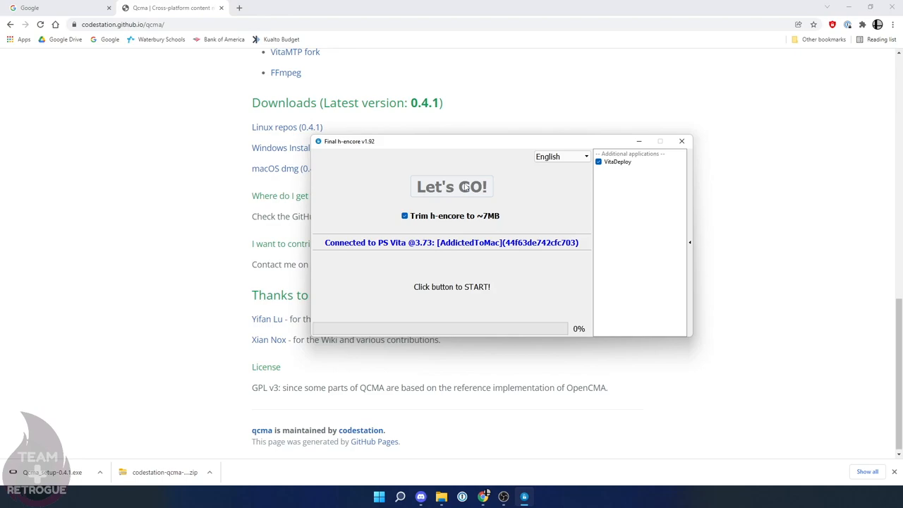
click(452, 187)
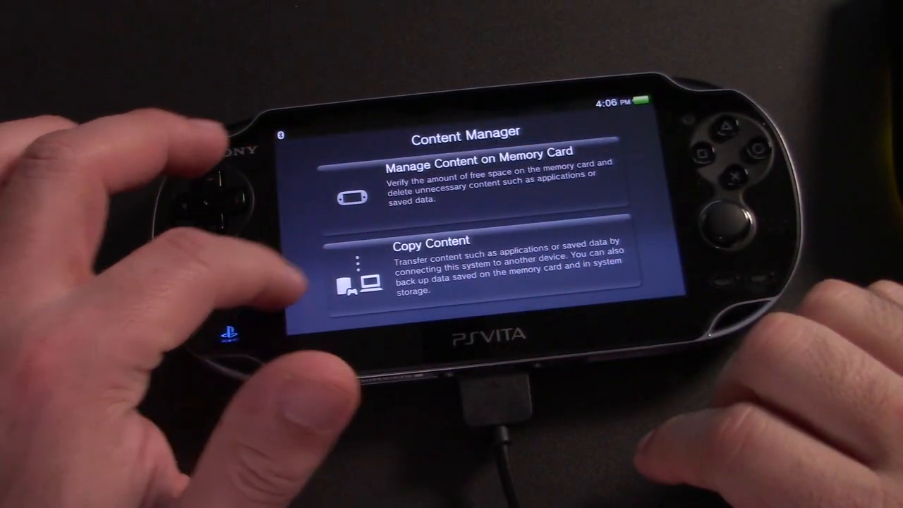
Step: Copy all PS Vita applications, h-encore² and VitaDeploy, from PC to the Vita
click(459, 268)
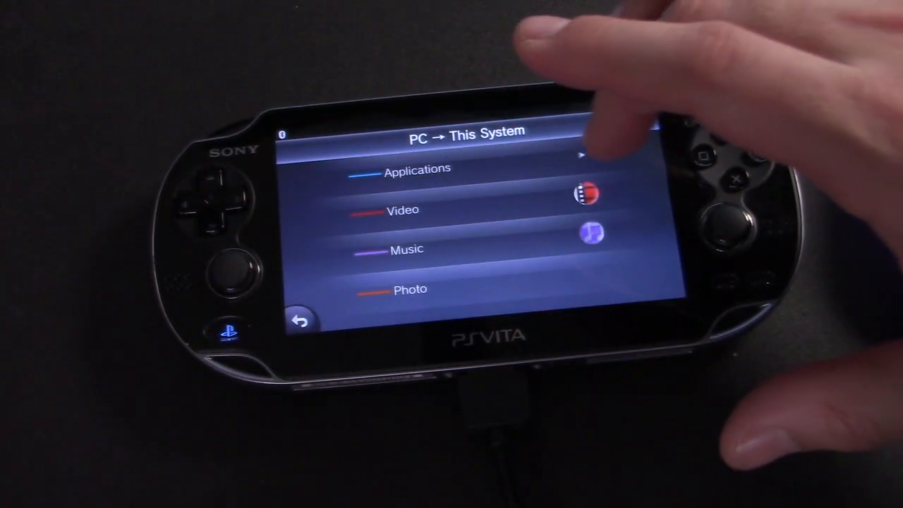
click(418, 168)
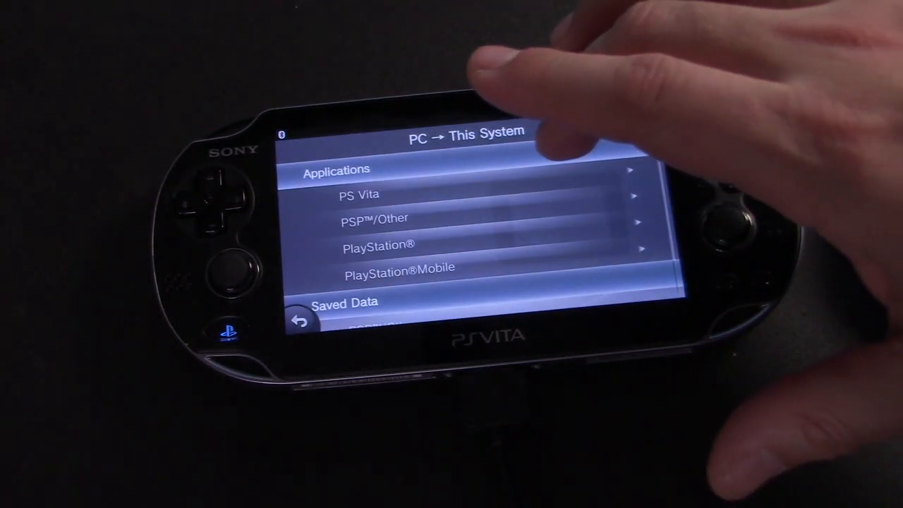
click(358, 195)
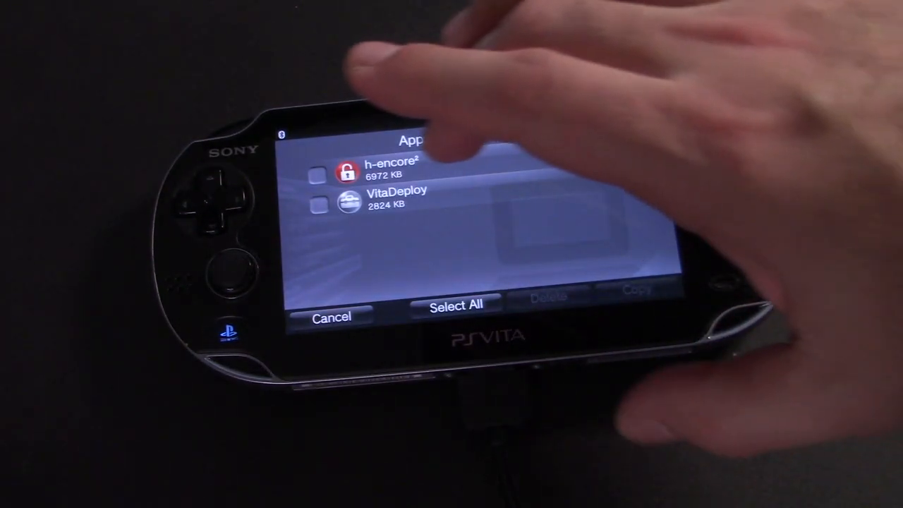
click(455, 308)
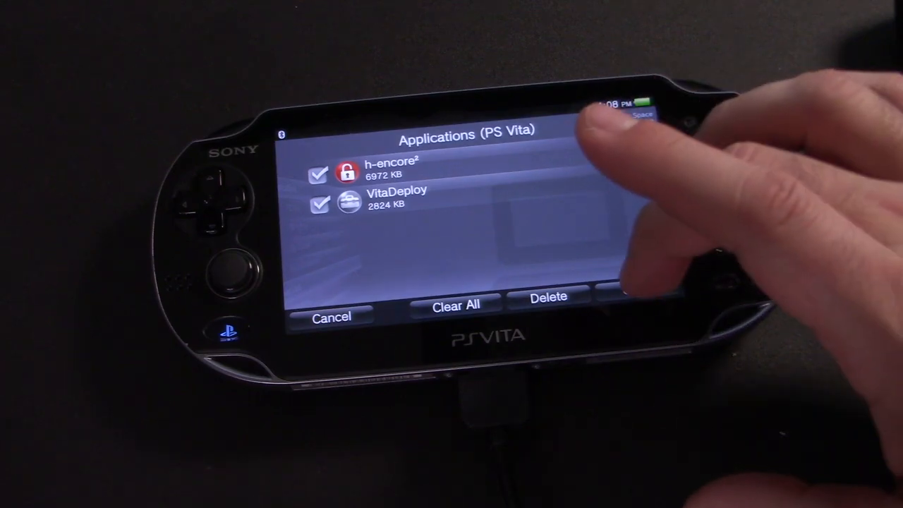
click(637, 289)
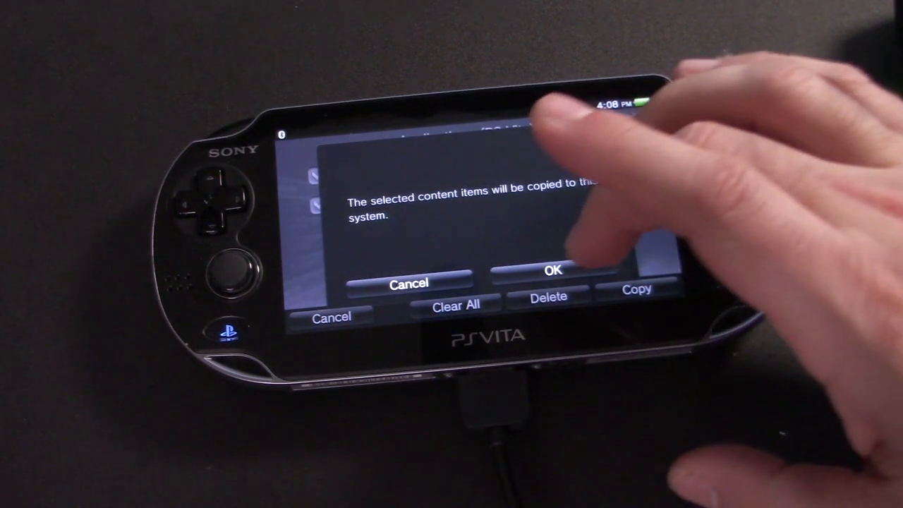
click(551, 271)
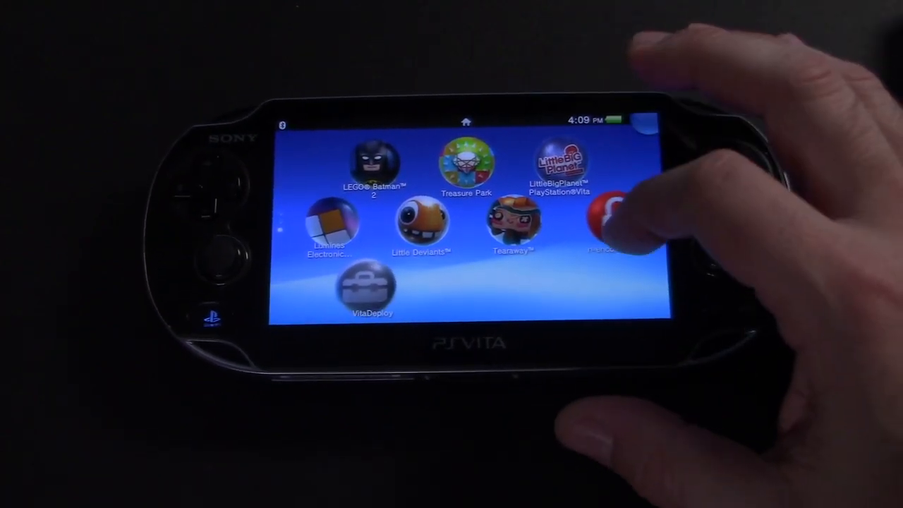
Step: Launch h-encore² from the Vita home screen to run the exploit
click(603, 219)
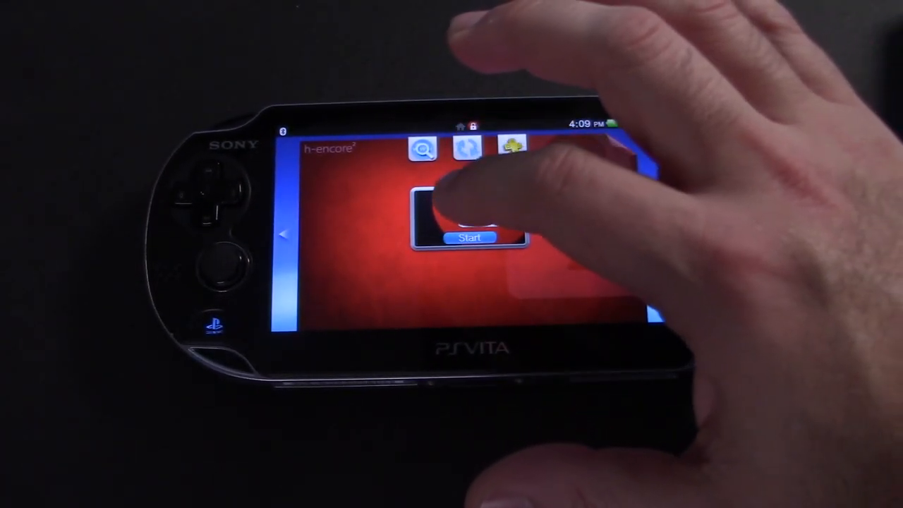
click(470, 237)
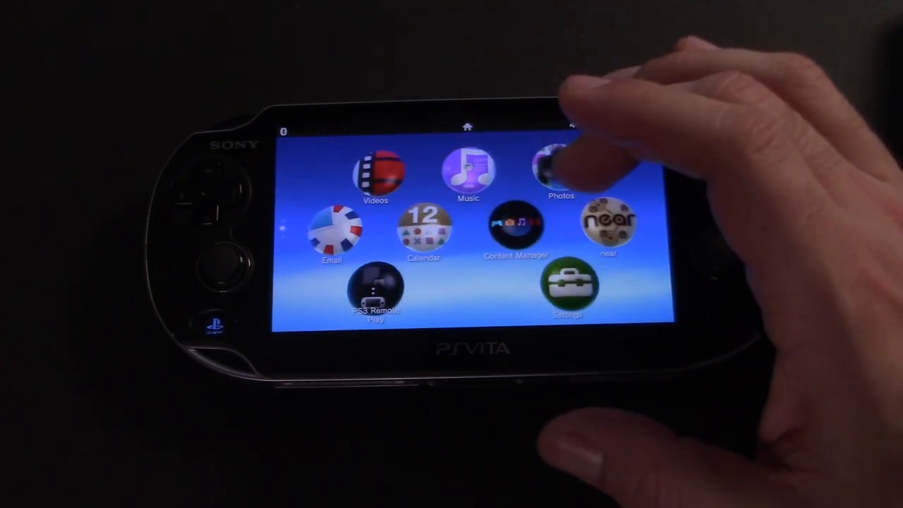
Step: Open Settings and toggle a checkbox in HENkaku Settings
click(568, 290)
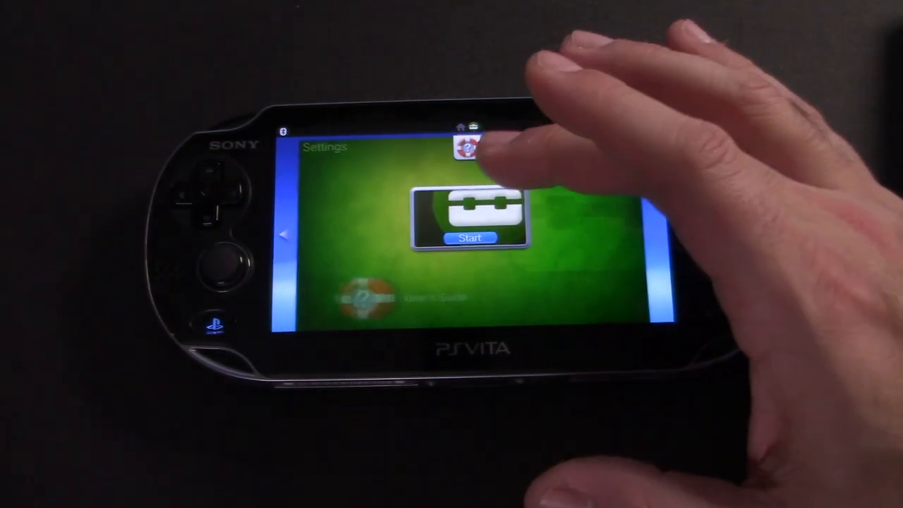
click(465, 144)
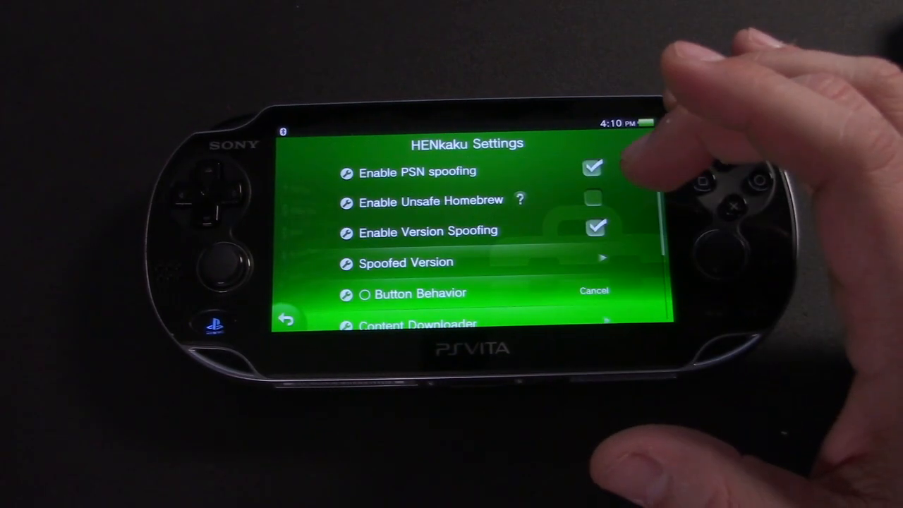
click(593, 201)
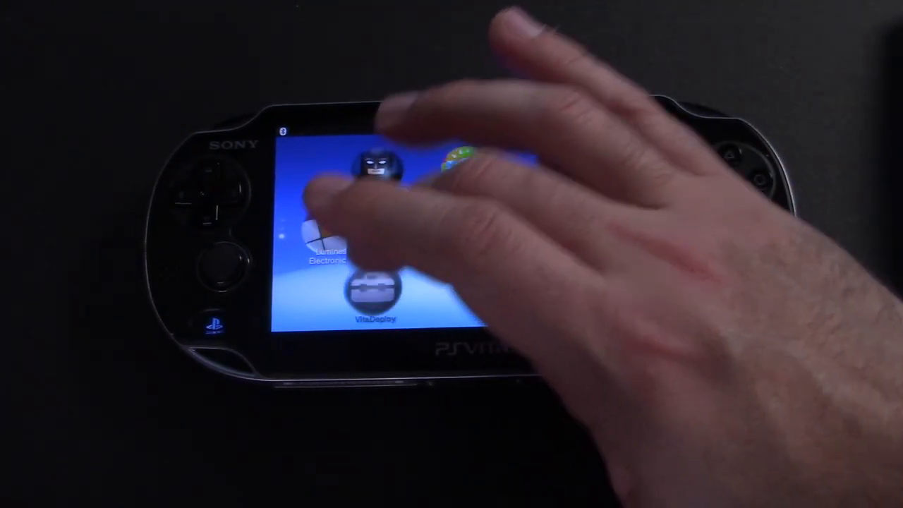
Step: Launch VitaDeploy and select Install a different OS
click(374, 290)
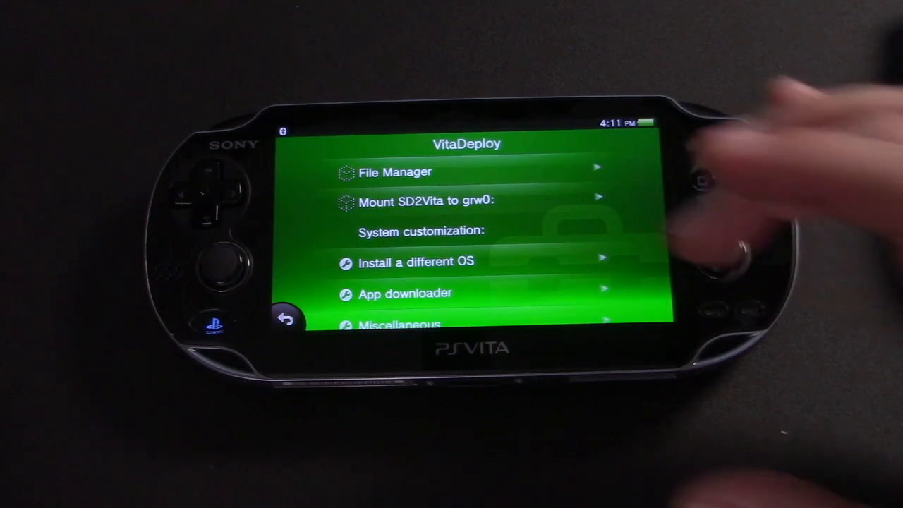
click(416, 262)
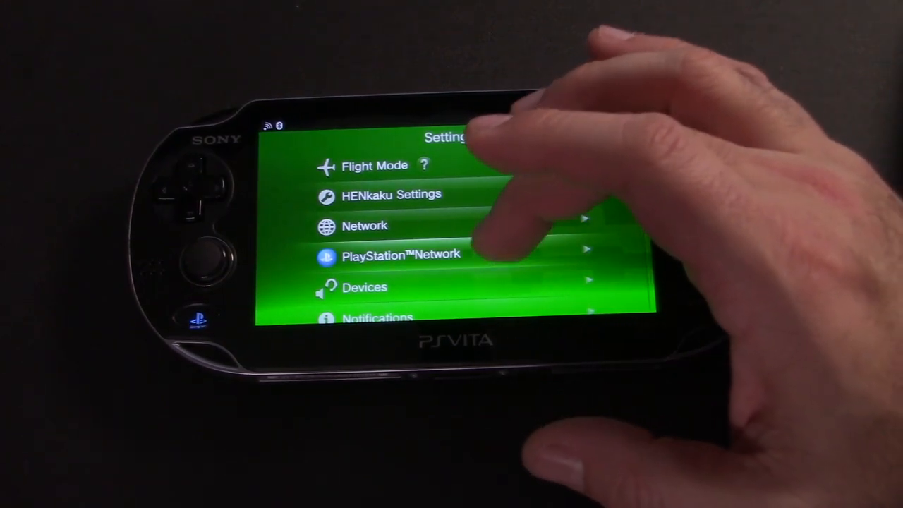
Step: View System > System Information showing software 3.65 變革-2, then close it
scroll(down, 3)
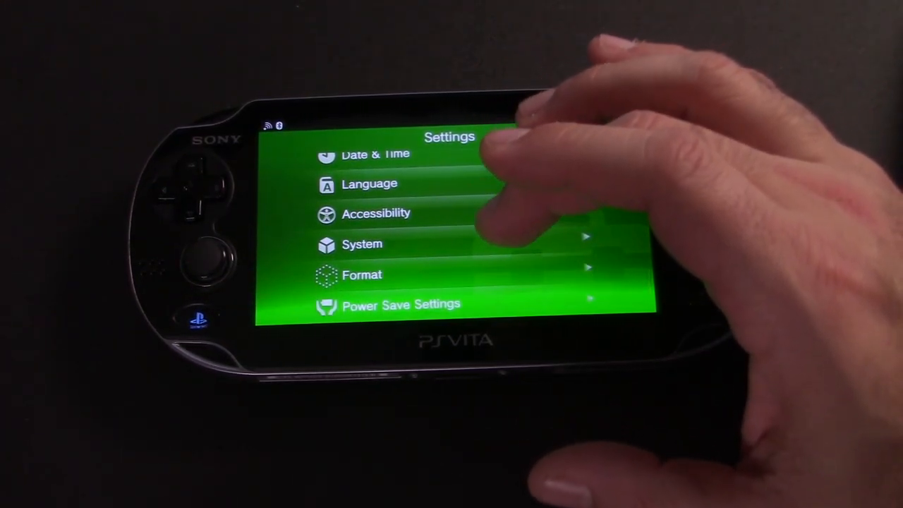
click(362, 244)
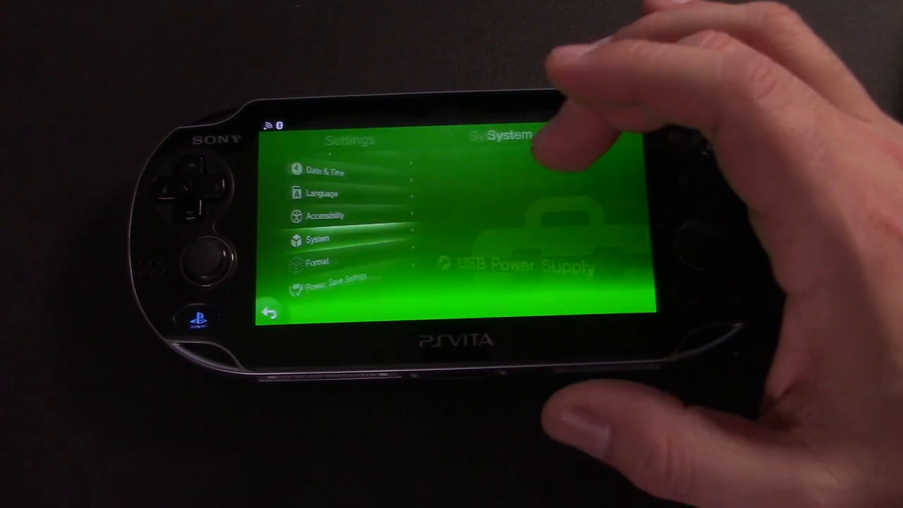
click(318, 239)
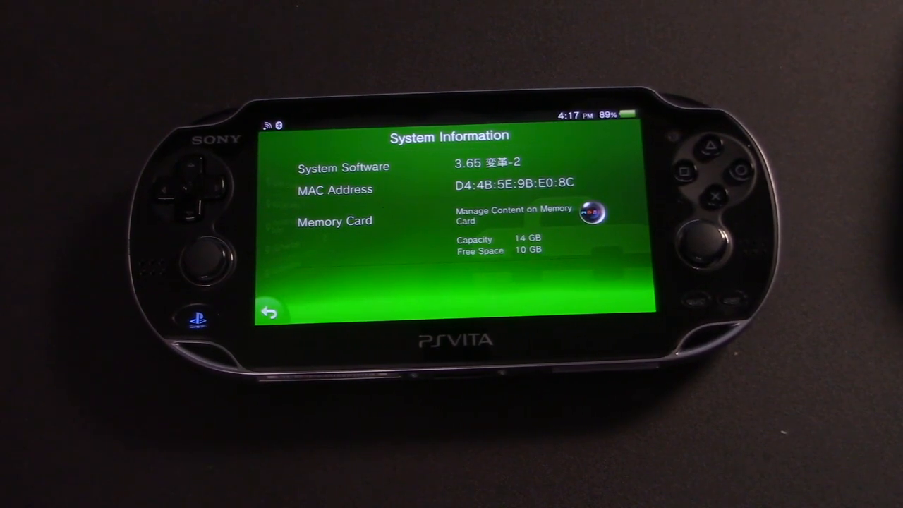
click(266, 312)
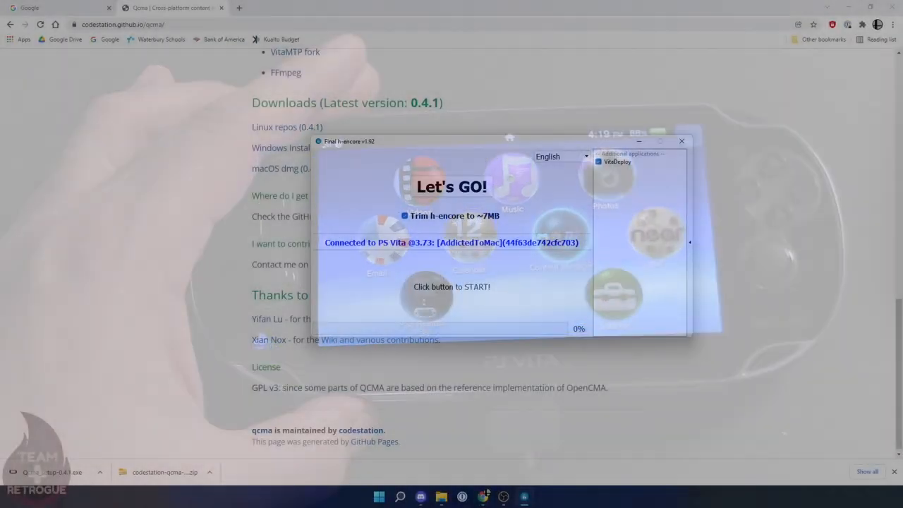
Step: Start sending VitaDeploy to the Vita with Let's GO! in FinalHE
click(451, 187)
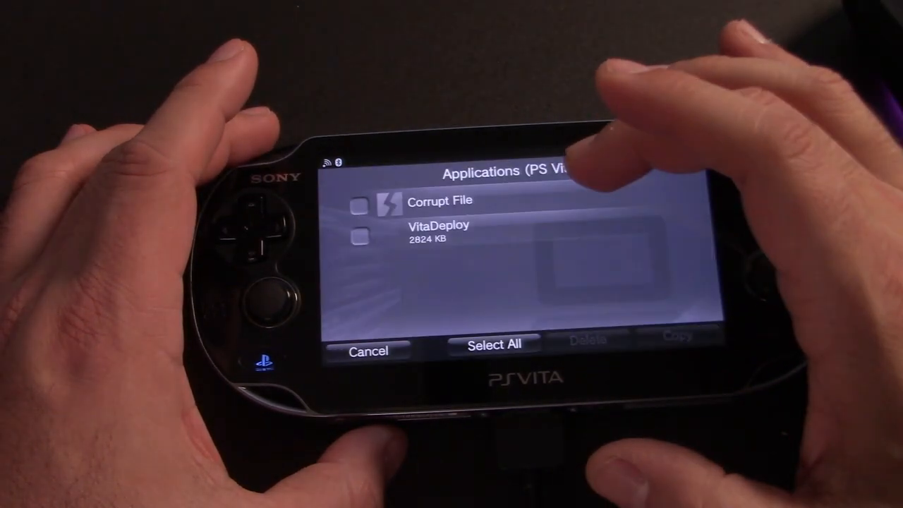
Step: Copy VitaDeploy from the PC's Applications list onto the Vita
click(360, 237)
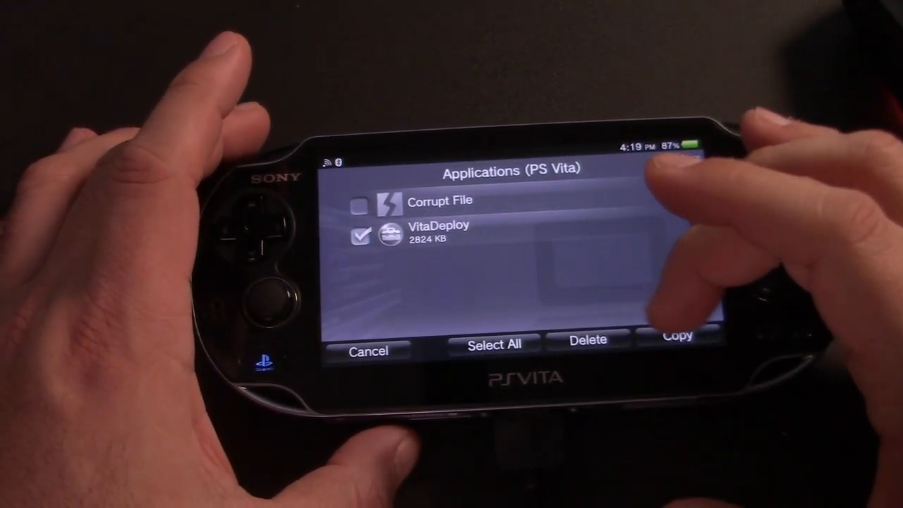
click(676, 336)
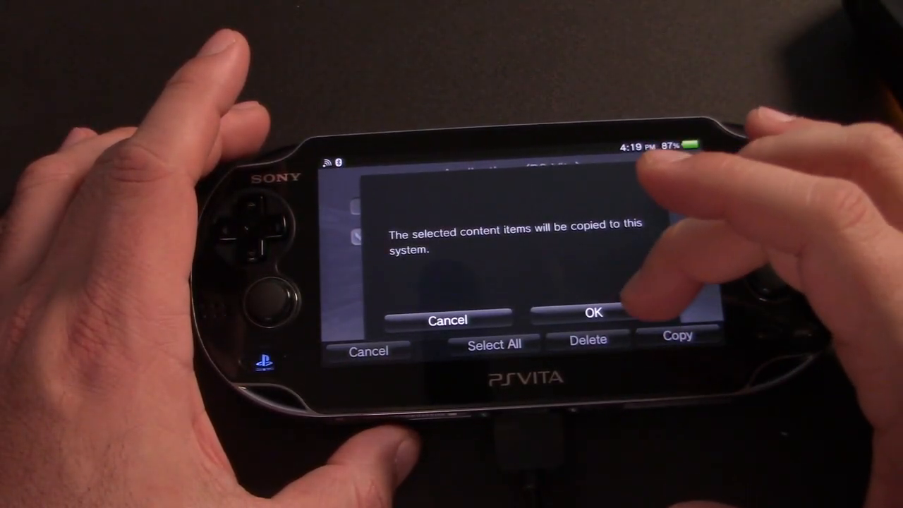
click(593, 312)
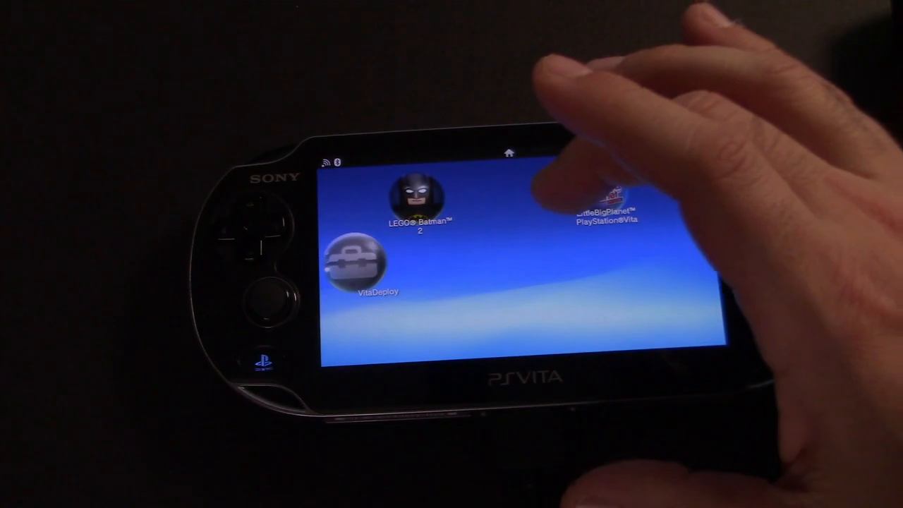
Step: Launch VitaDeploy and format the SD2Vita target with TexFAT
click(364, 265)
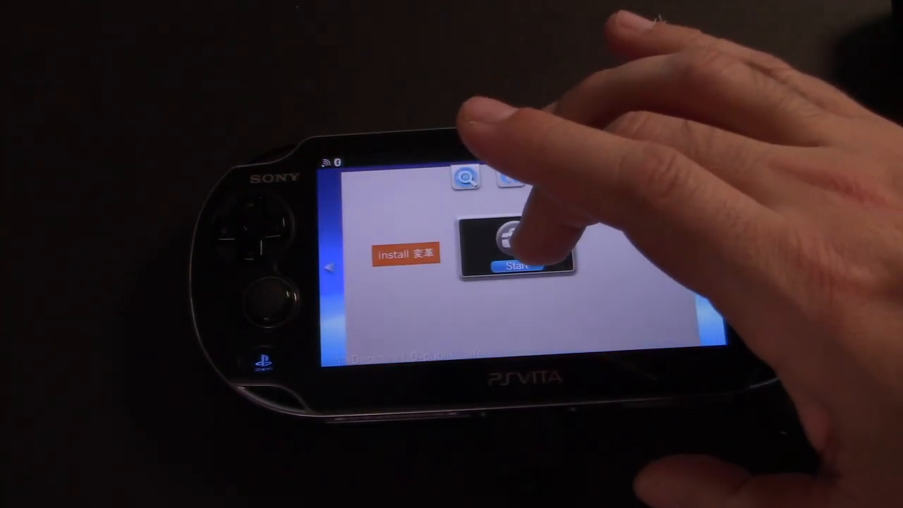
click(519, 267)
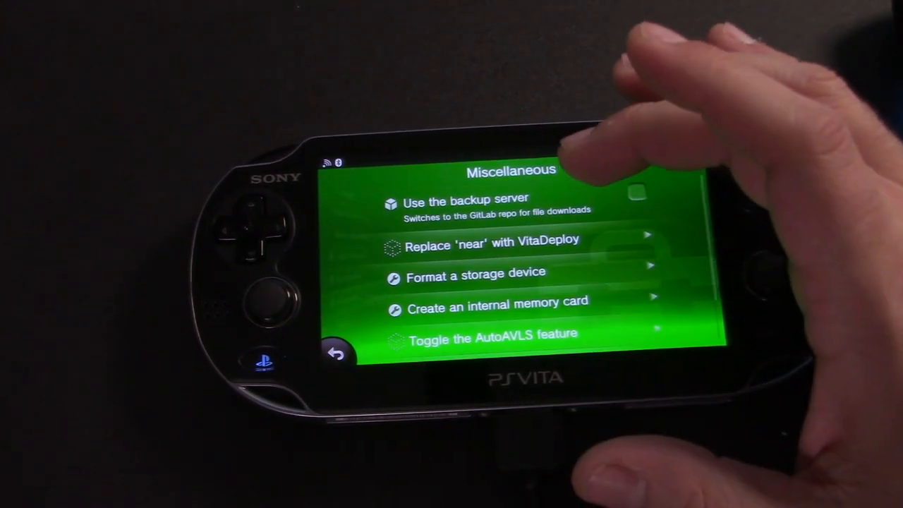
click(484, 274)
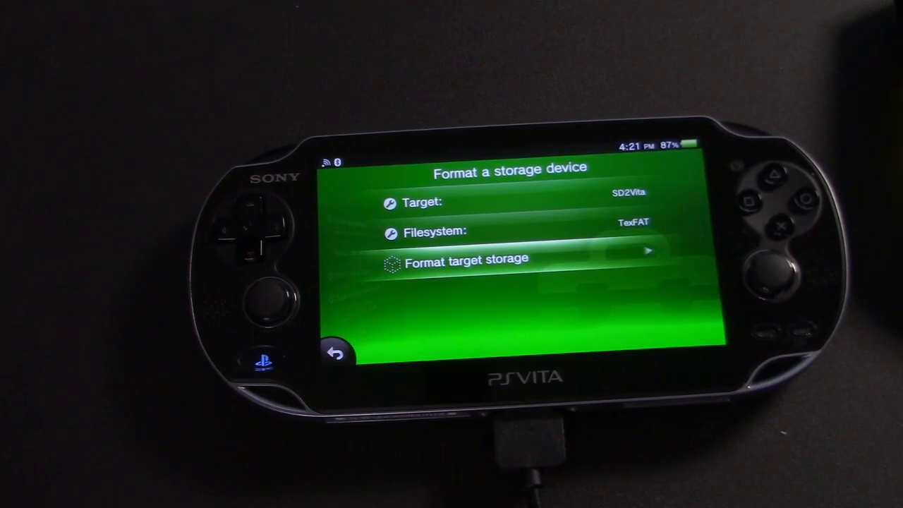
click(464, 260)
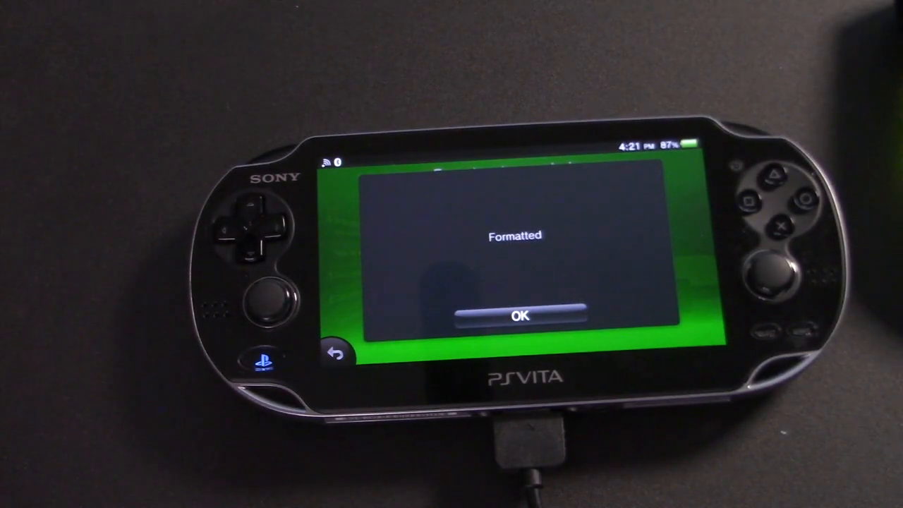
click(521, 315)
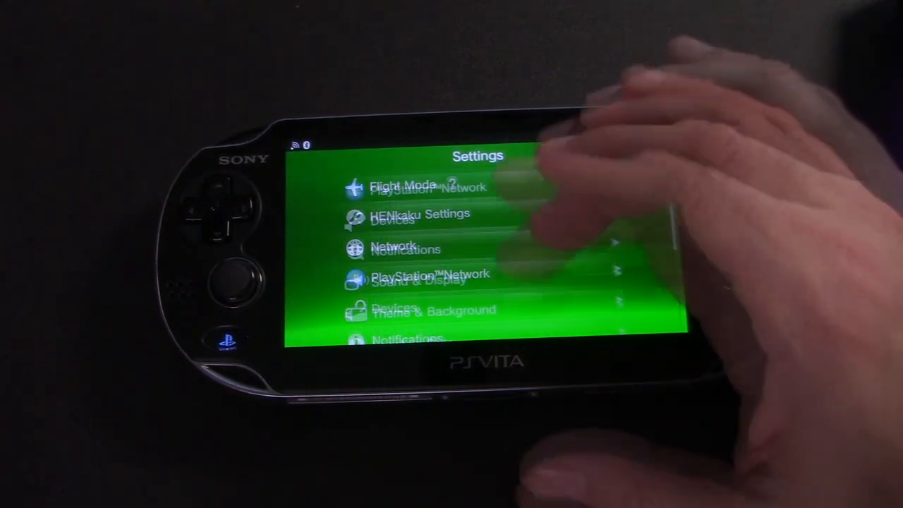
Step: Open Devices > Storage Devices in PS Vita Settings
click(395, 220)
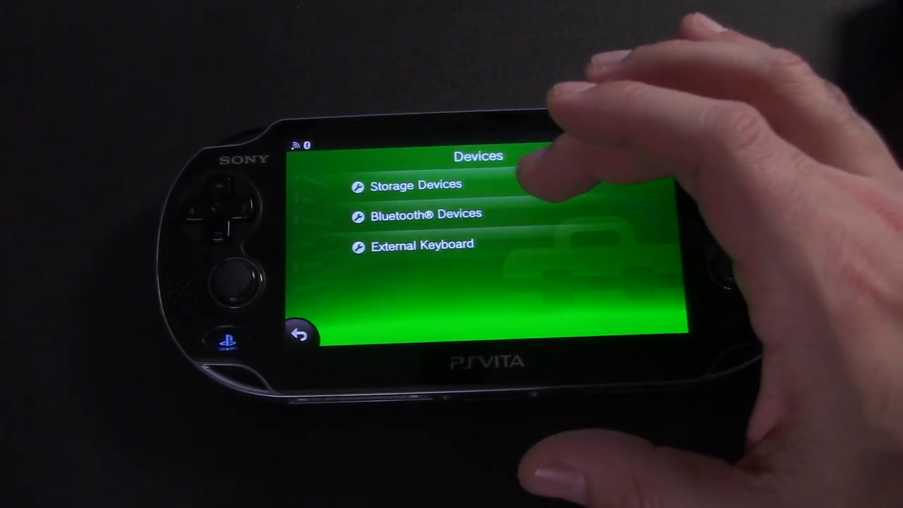
click(416, 185)
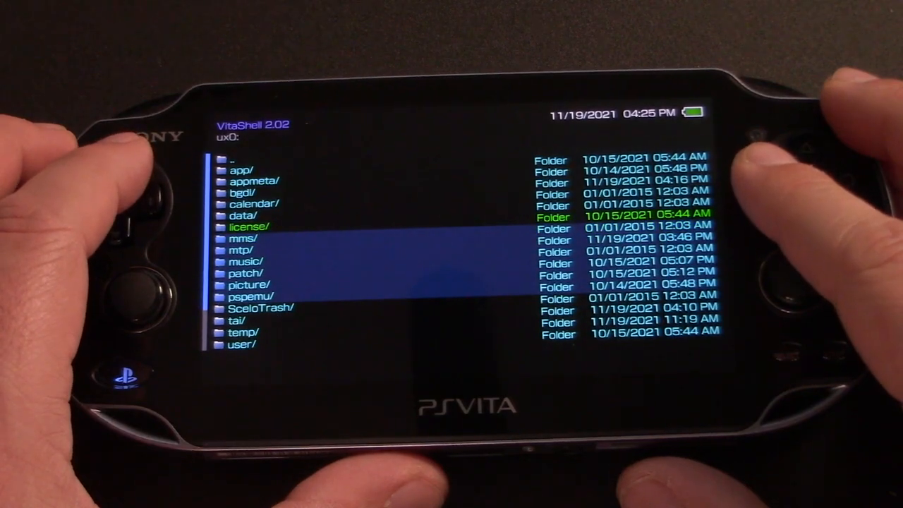
Step: Mark the folders and files in ux0: and copy them
key(up)
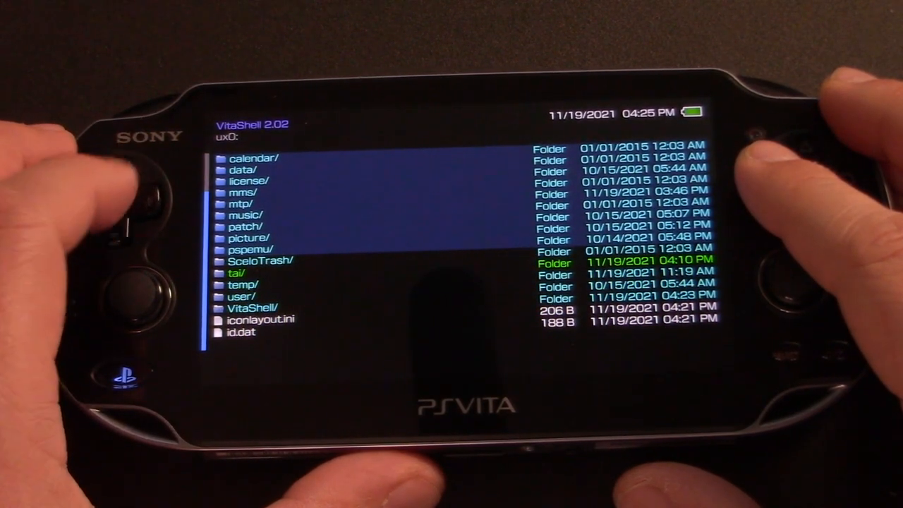
key(Down)
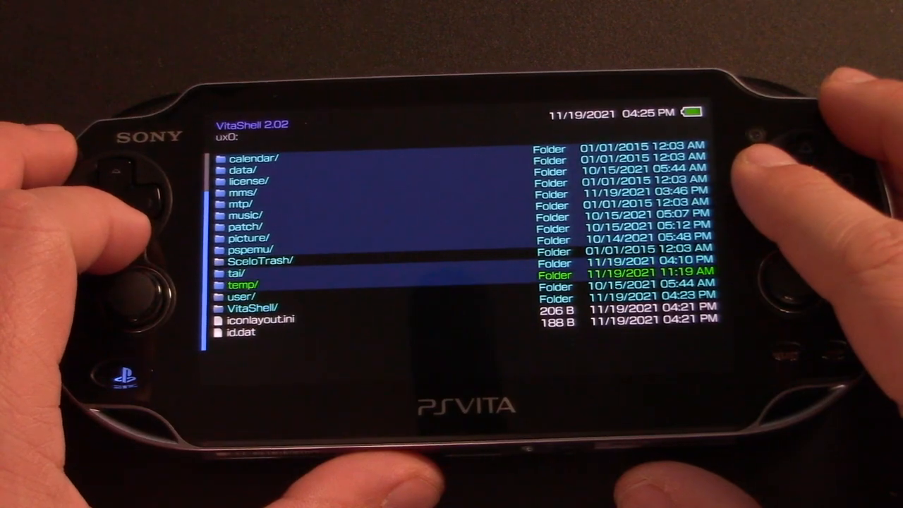
key(down)
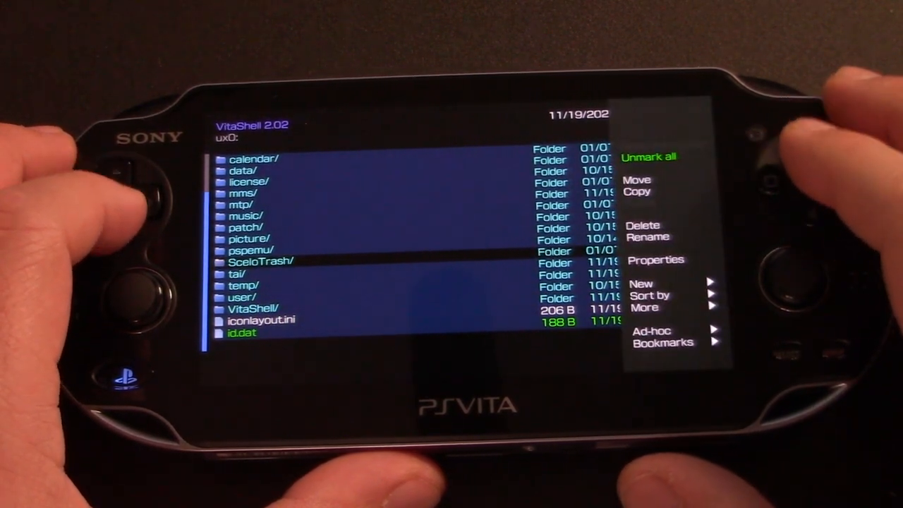
click(637, 192)
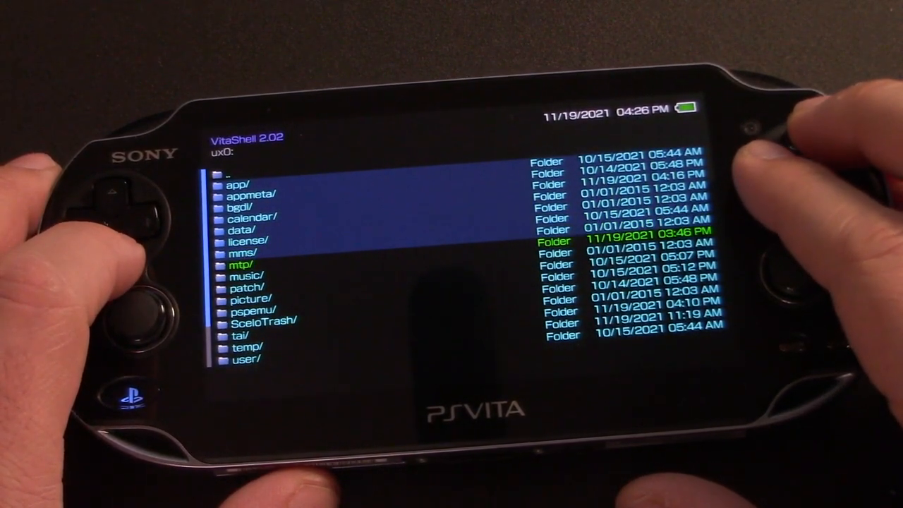
Step: Paste the copied ux0: items into uma0:
key(Down)
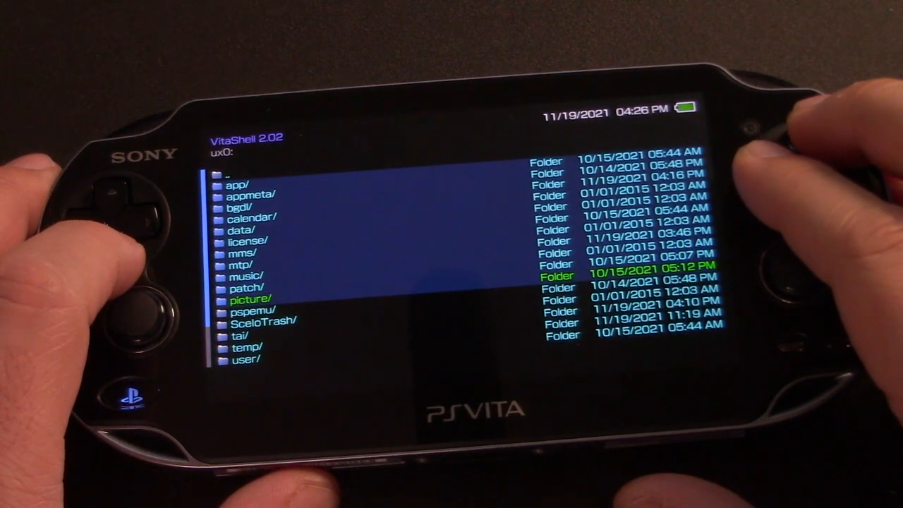
key(Down)
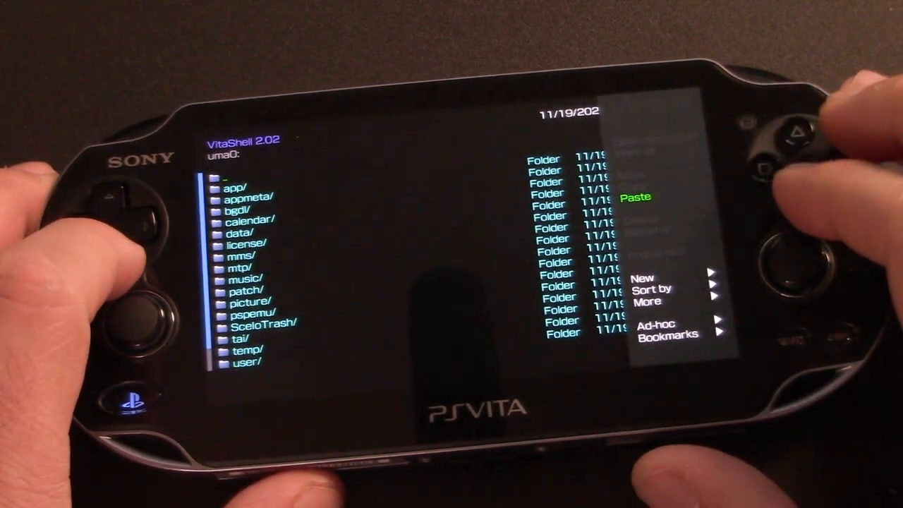
click(636, 197)
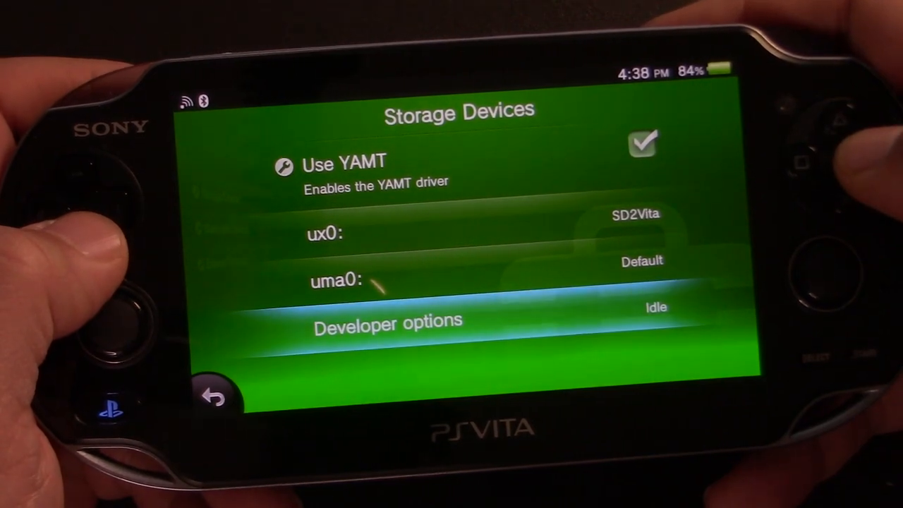
Step: Go back to the home screen with YAMT mounting the SD2Vita as ux0:
click(211, 394)
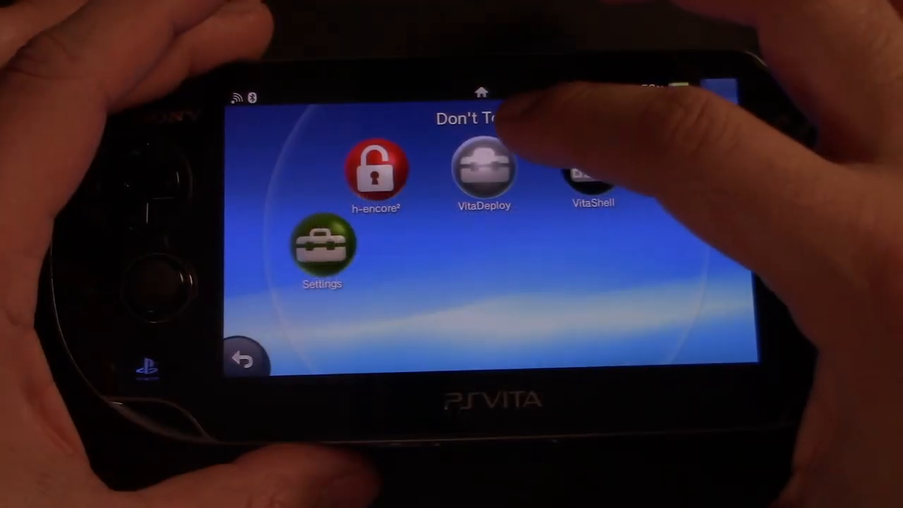
Step: Download Vita Homebrew Browser, iTLS, Adrenaline, PKGj, vita-savemgr and Registry Editor via App downloader
click(484, 170)
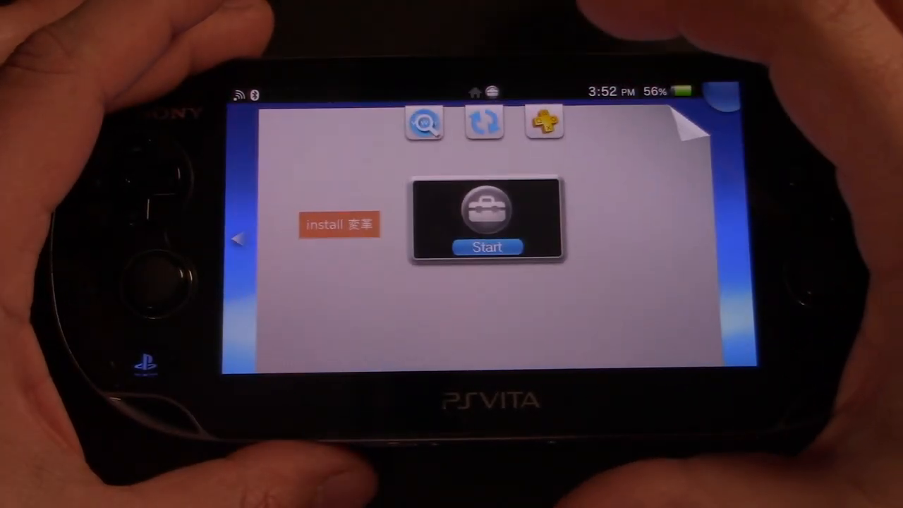
click(488, 247)
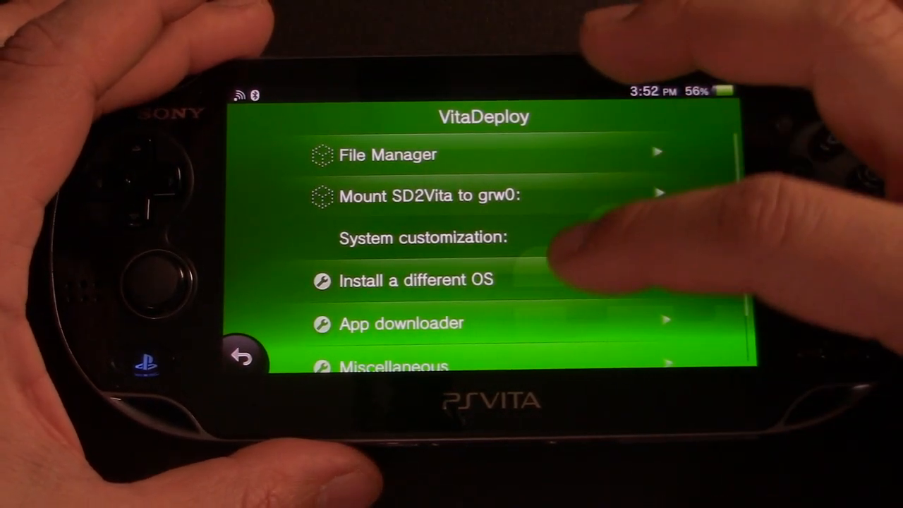
click(400, 323)
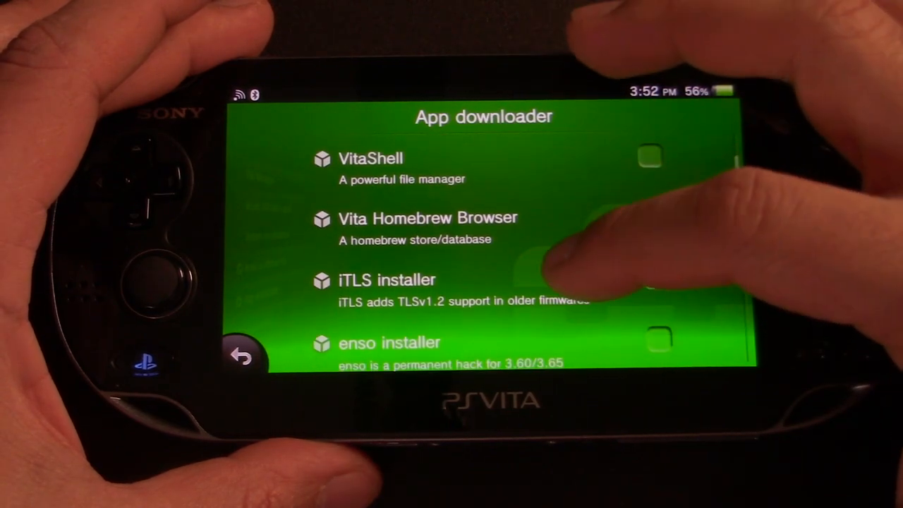
scroll(down, 3)
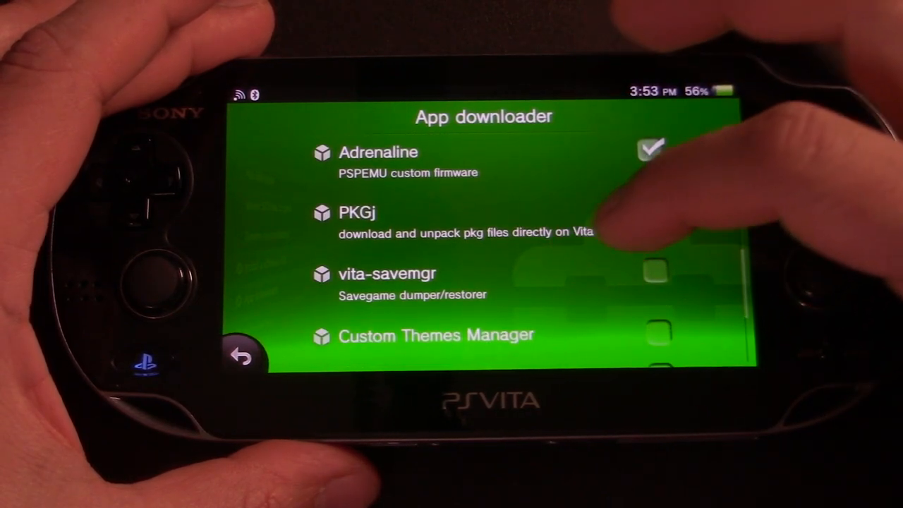
scroll(down, 3)
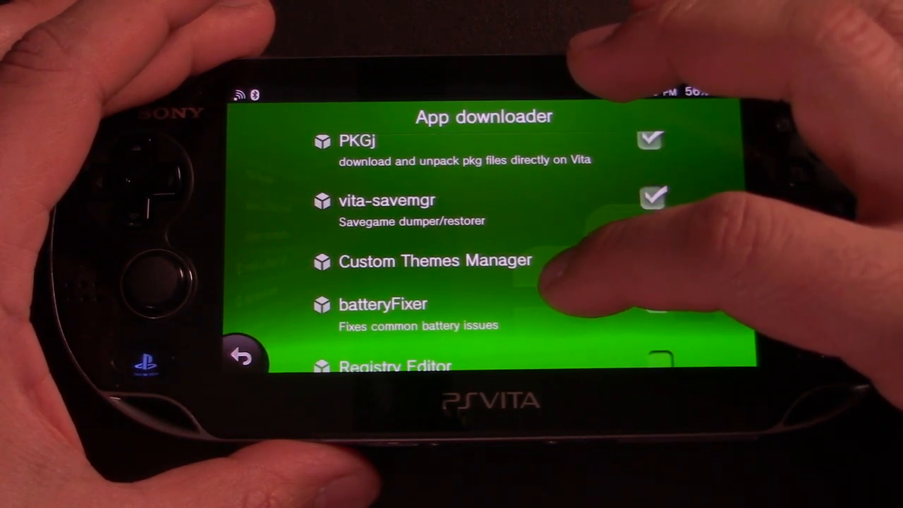
scroll(down, 3)
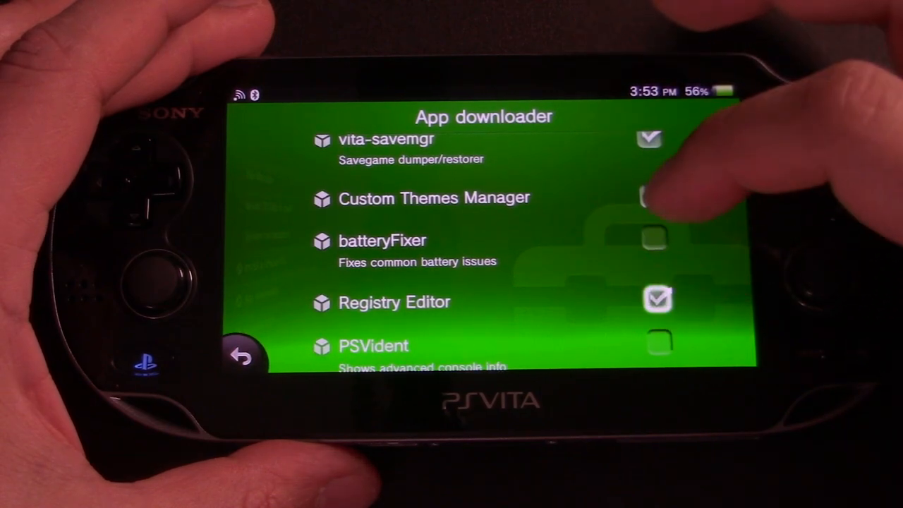
scroll(down, 3)
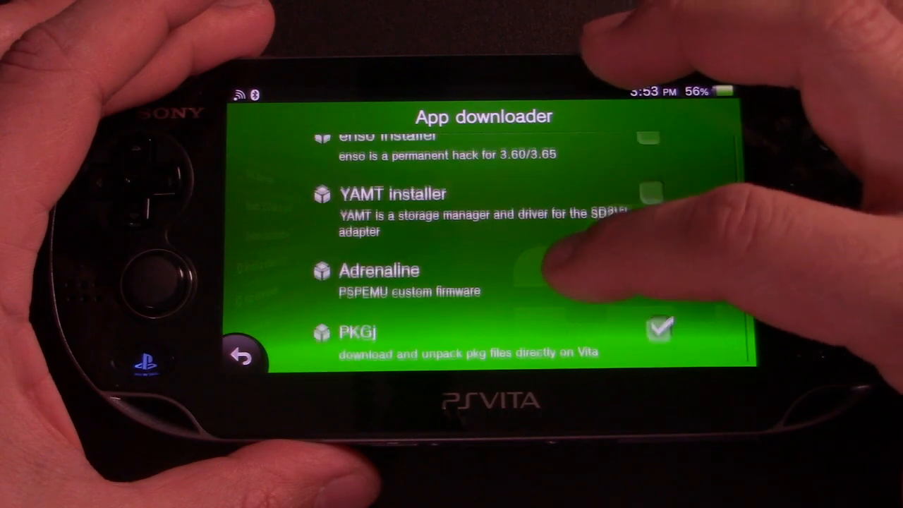
scroll(down, 3)
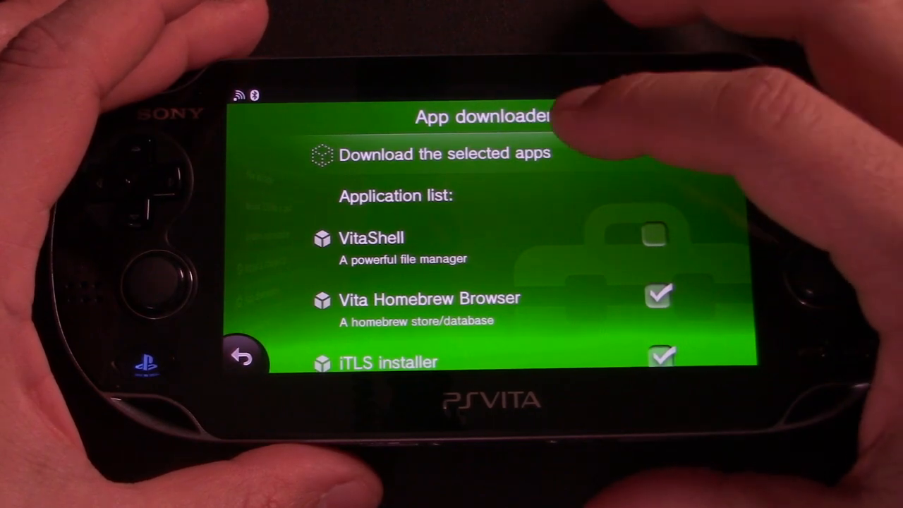
click(444, 154)
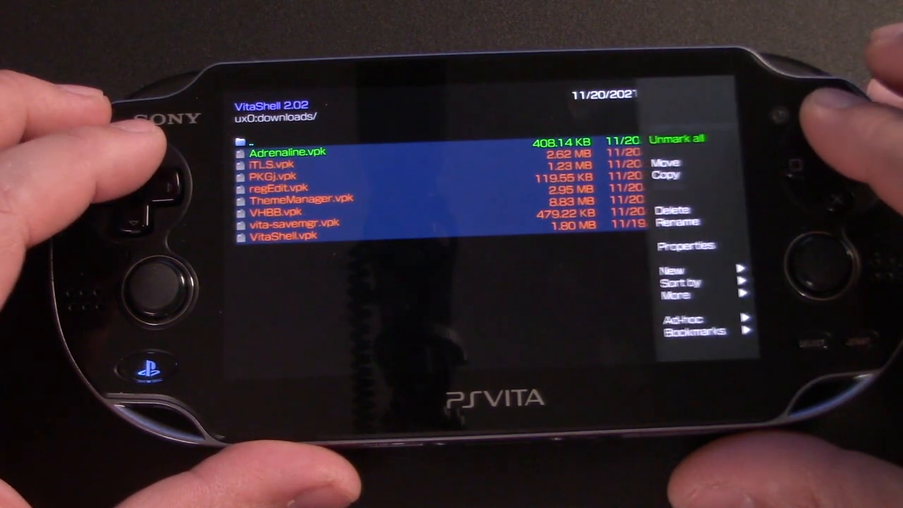
Step: Install all the marked VPKs in ux0:downloads/
click(672, 209)
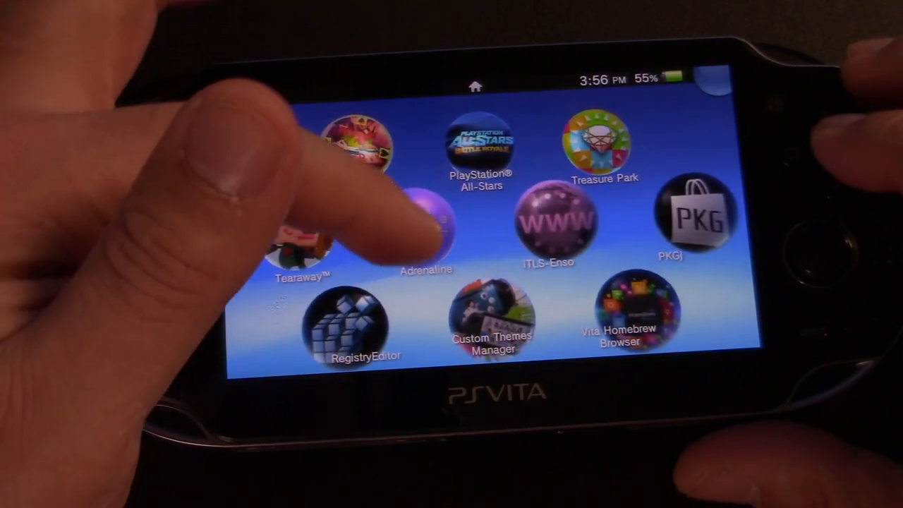
Step: Open the iTLS-Enso bubble and start the app
click(551, 222)
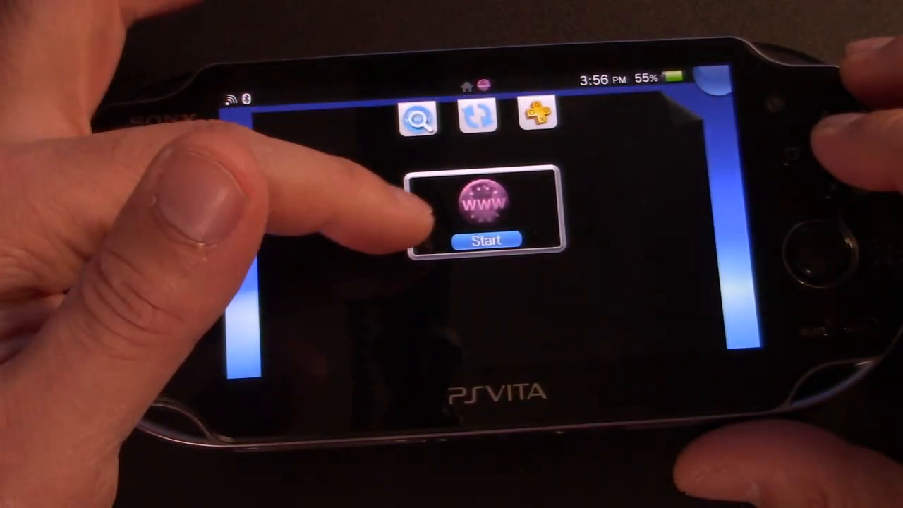
click(485, 240)
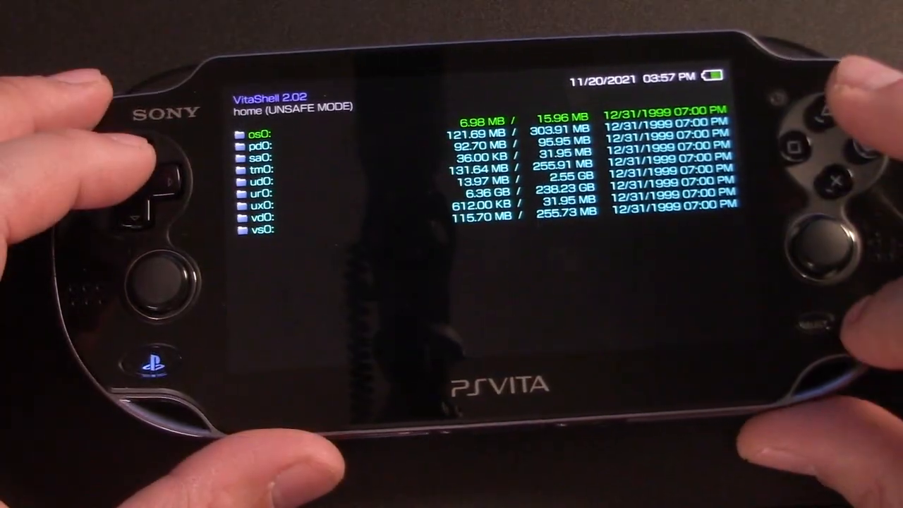
Step: Set VitaShell's SELECT button action to FTP in Main settings
key(select)
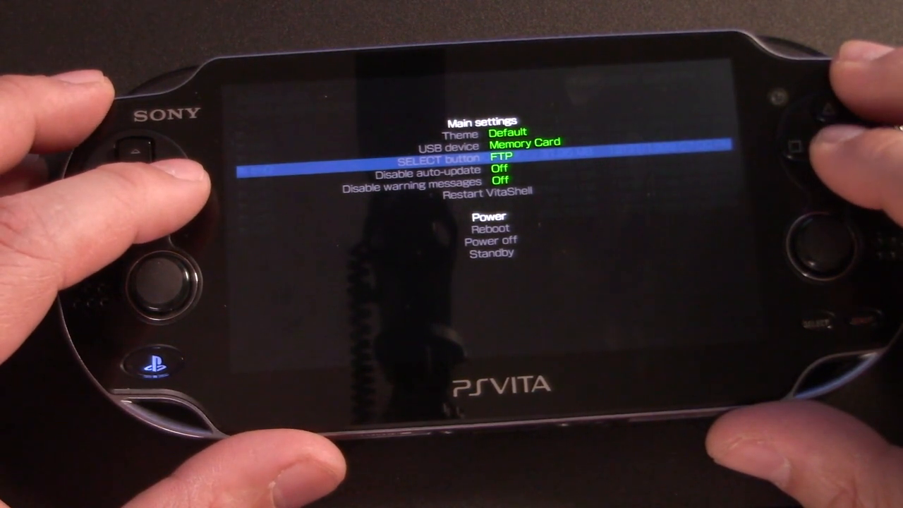
key(down)
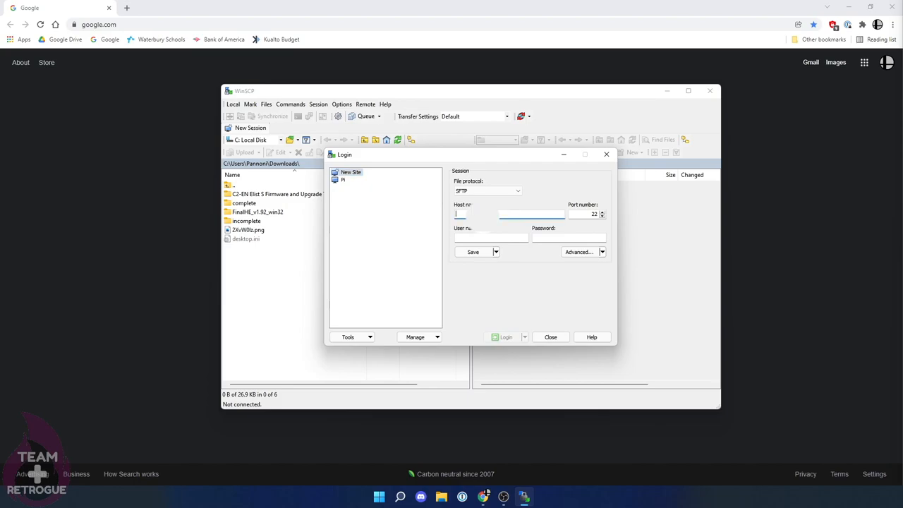
Step: Log in to the Vita (192.…) over FTP on port 1337 without a username
text(192.)
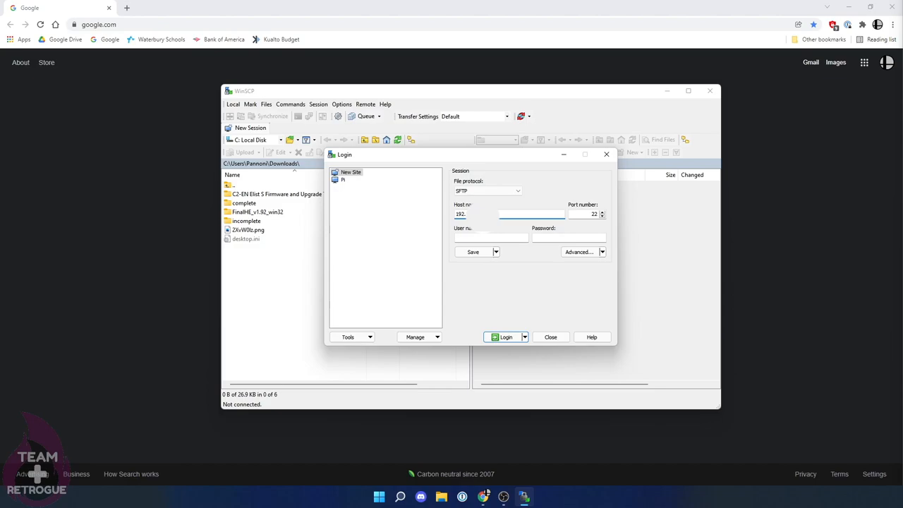
mouse_move(572, 226)
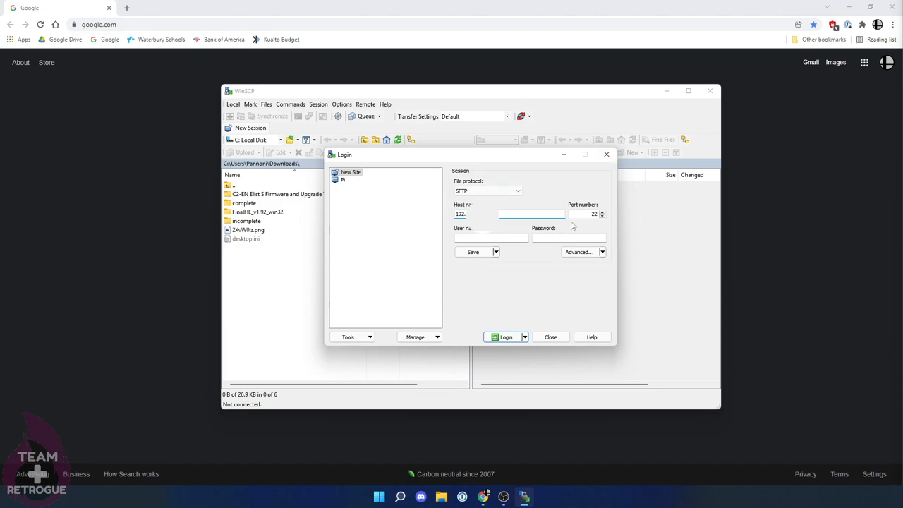
text(1337)
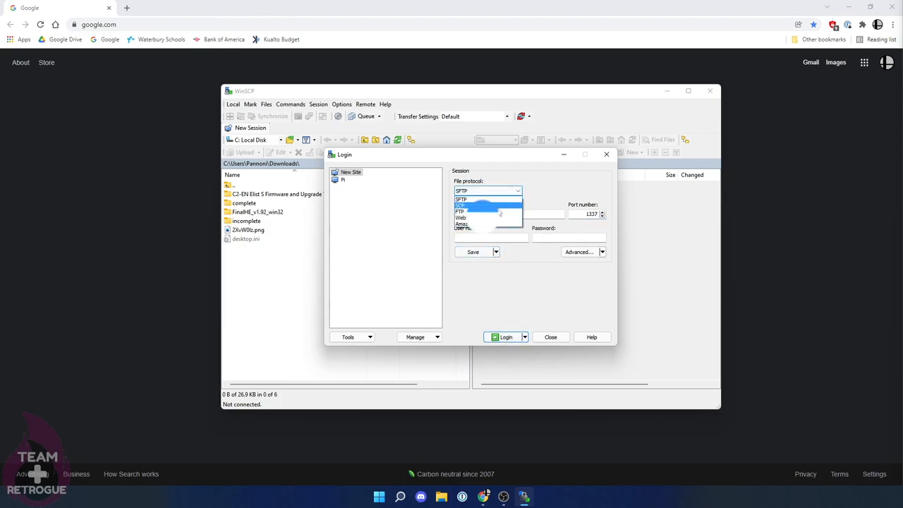
click(461, 211)
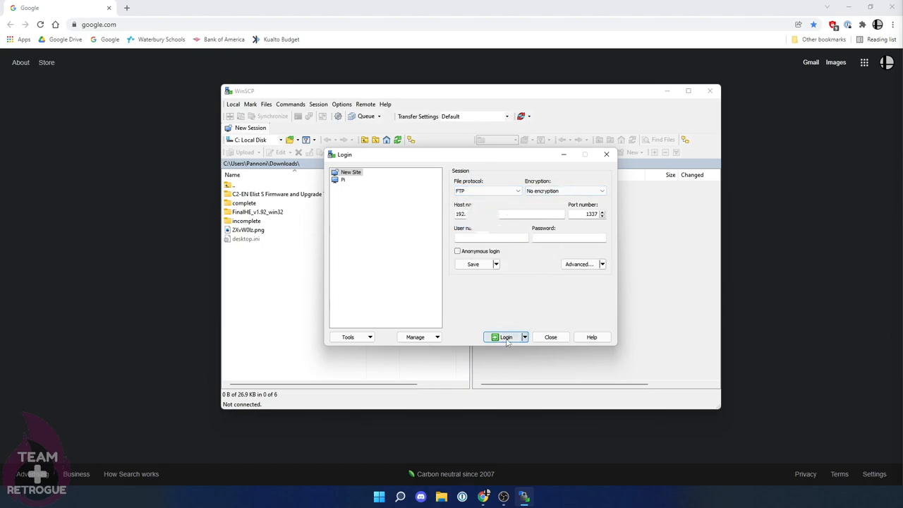
click(505, 336)
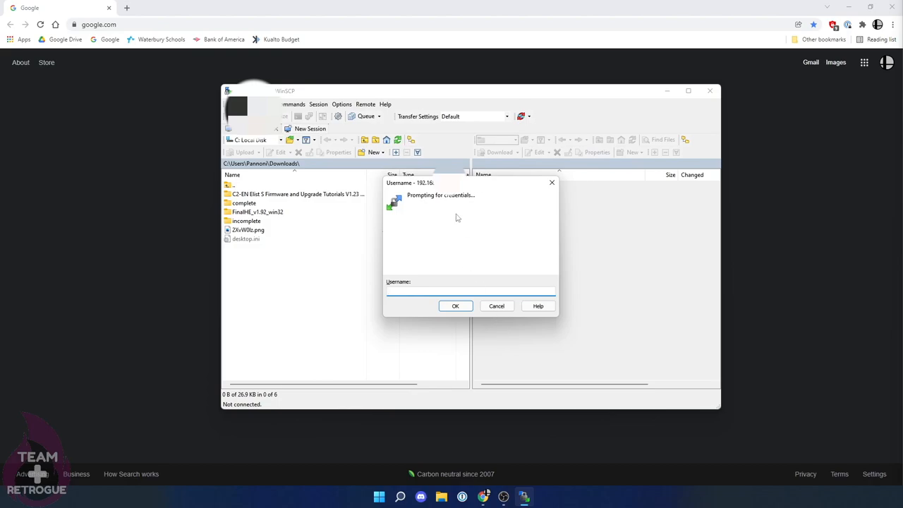
click(455, 306)
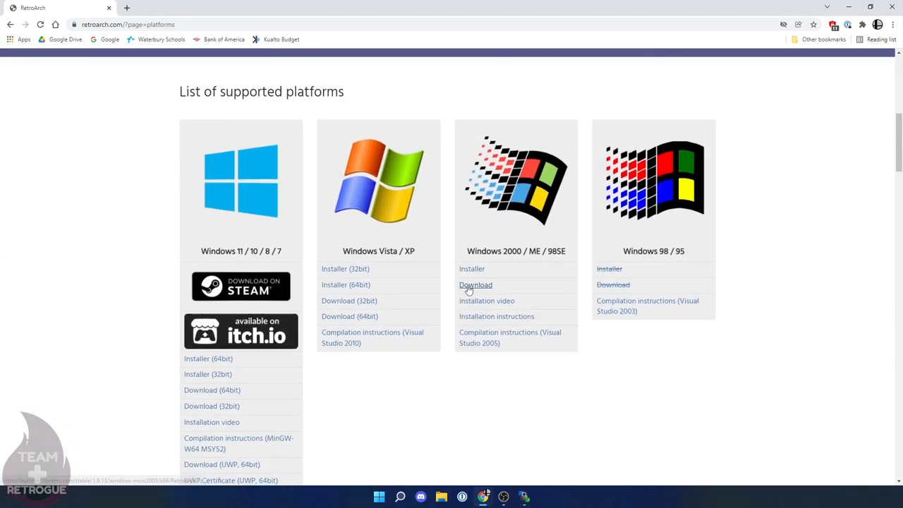
Step: Download RetroArch for PlayStation Vita/TV and AutoPlugin2.vpk from its GitHub releases page
scroll(down, 3)
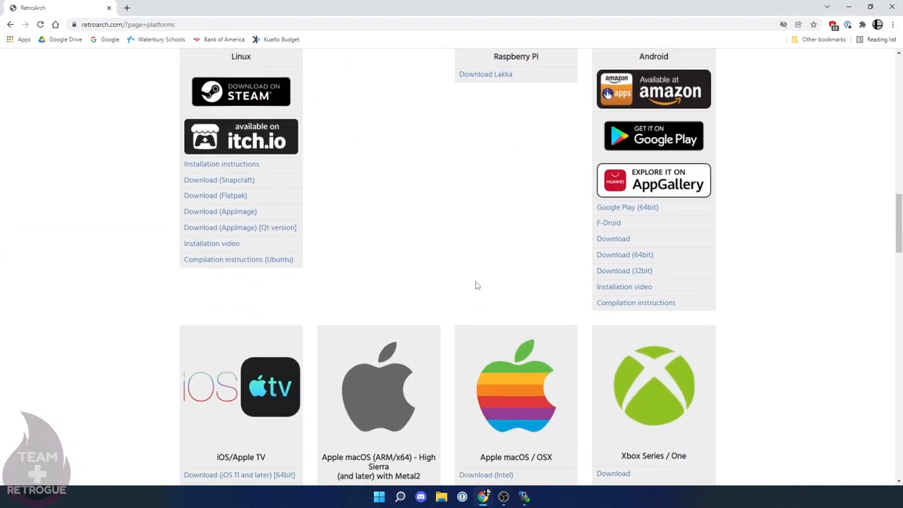
scroll(down, 3)
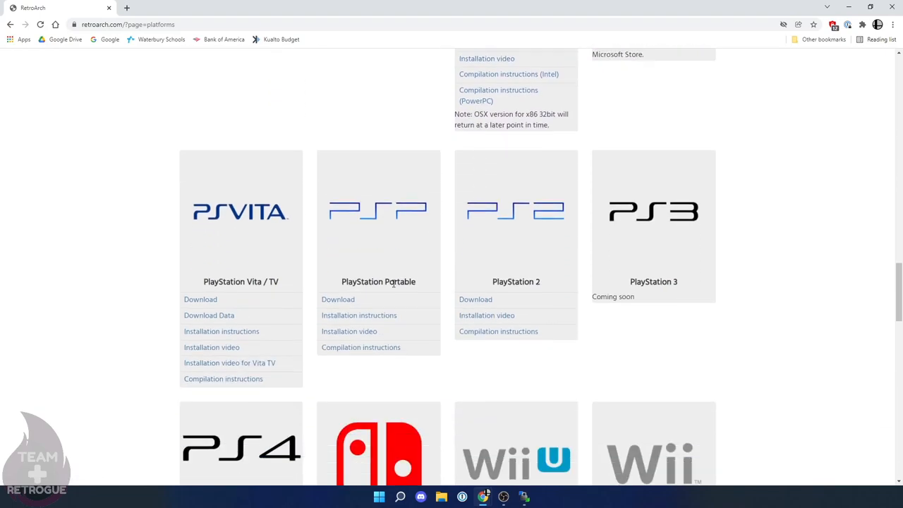
click(200, 299)
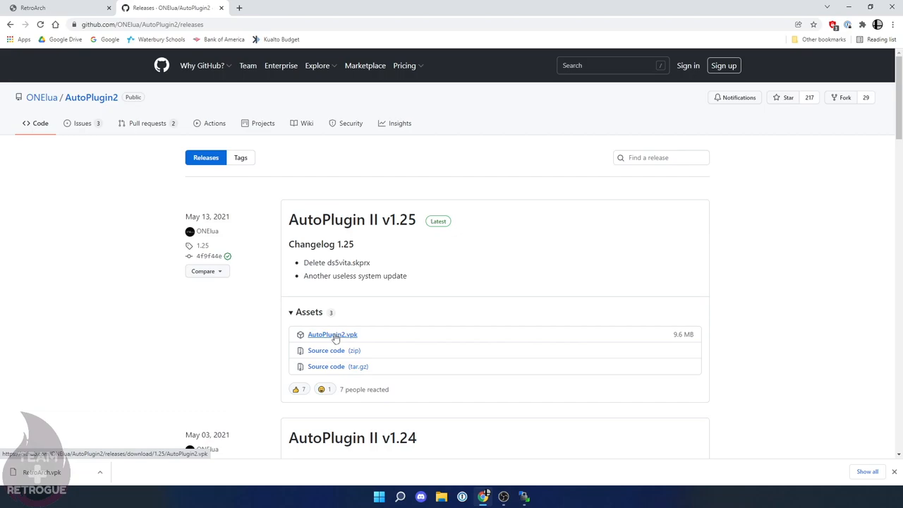
click(332, 333)
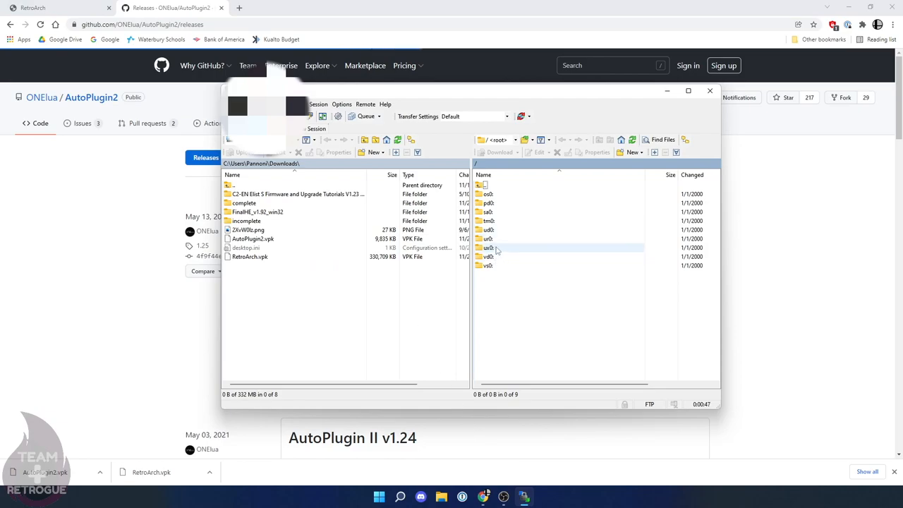
Step: Transfer AutoPlugin2.vpk and RetroArch.vpk from the PC's Downloads into the Vita's ux0:downloads
double_click(487, 247)
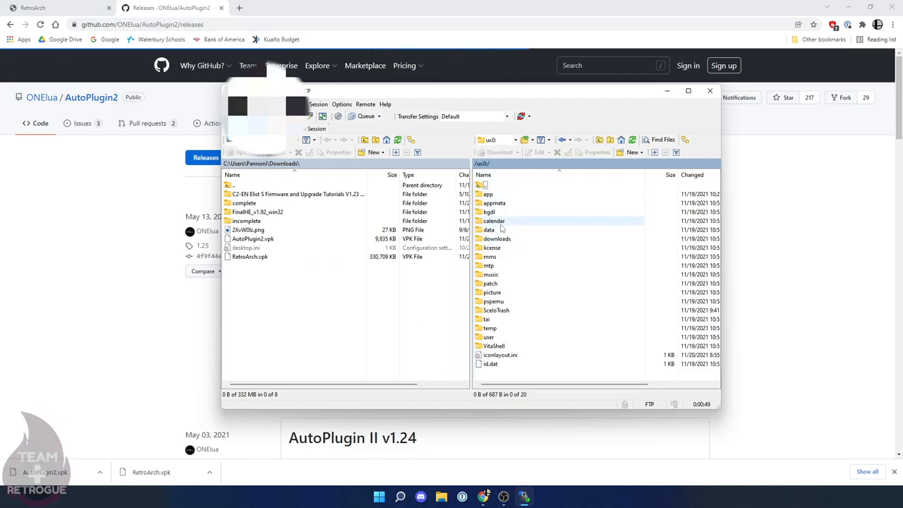
double_click(497, 239)
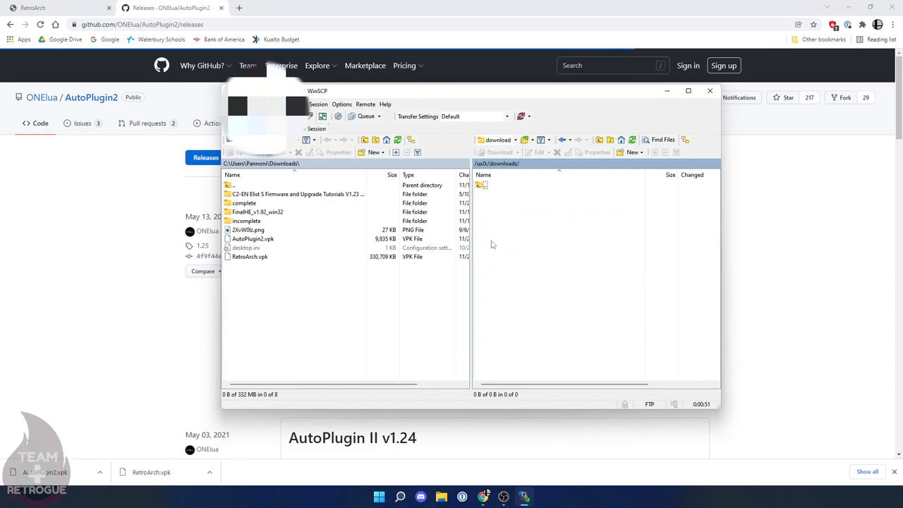
click(250, 256)
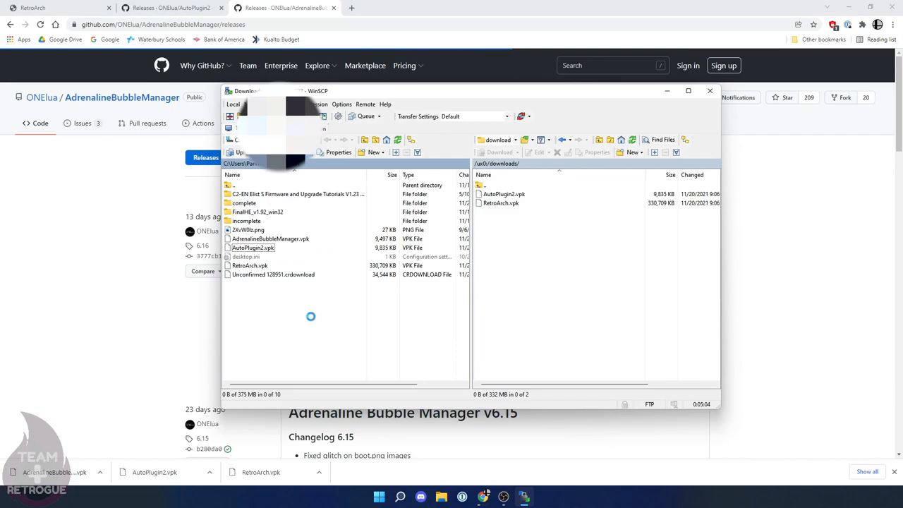
click(270, 238)
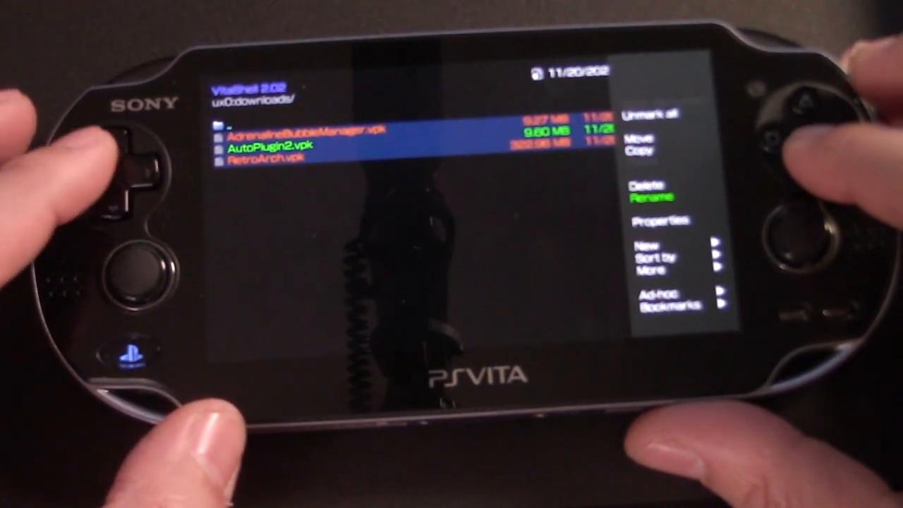
Step: Install the marked RetroArch, AutoPlugin II and AdrenalineBubbleManager .vpk files with Install all
click(645, 184)
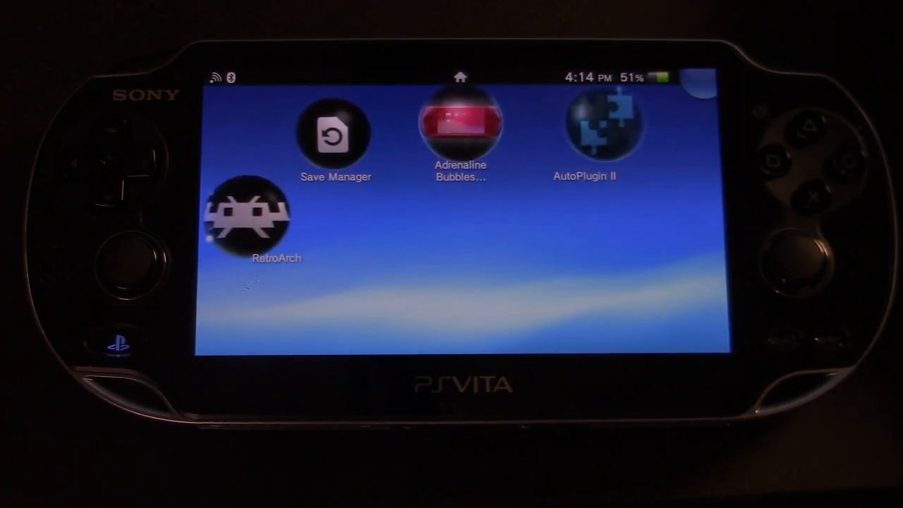
Step: Launch AutoPlugin II, install the NoNpDrm plugin by TheOfficialFloW, and accept the restart
click(586, 127)
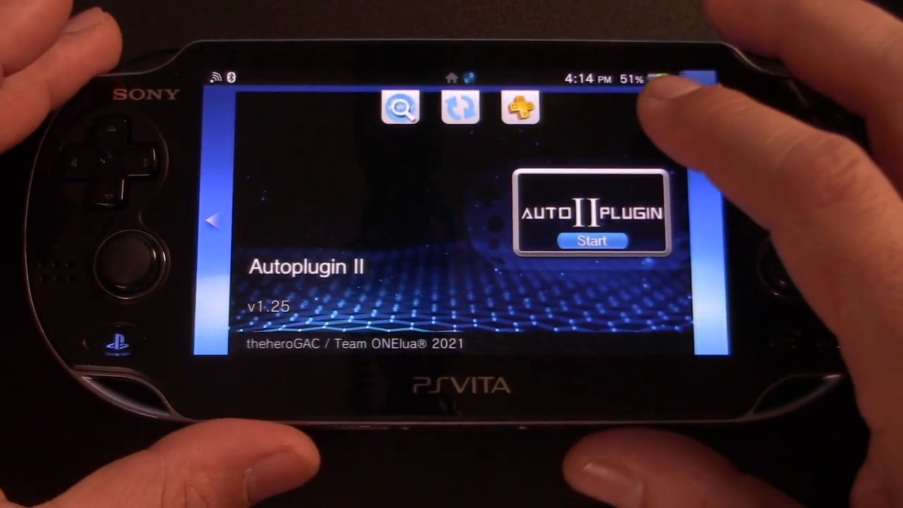
click(591, 240)
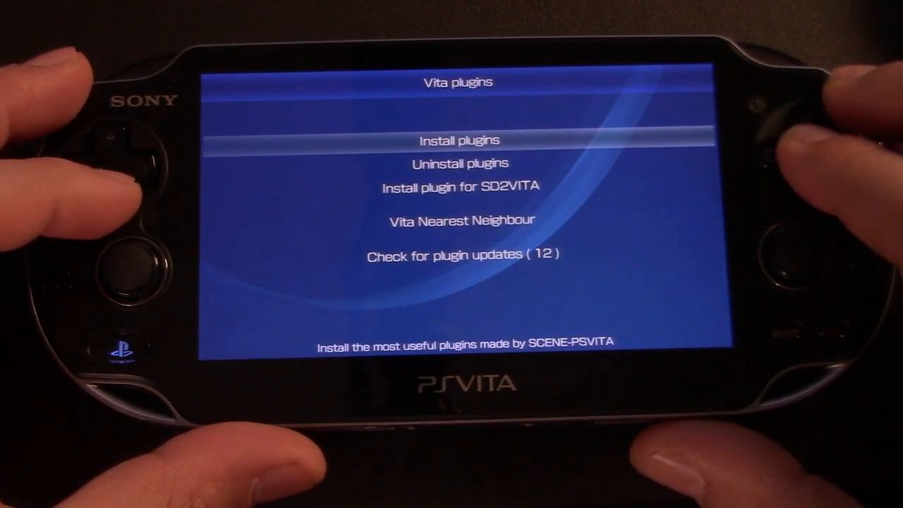
key(down)
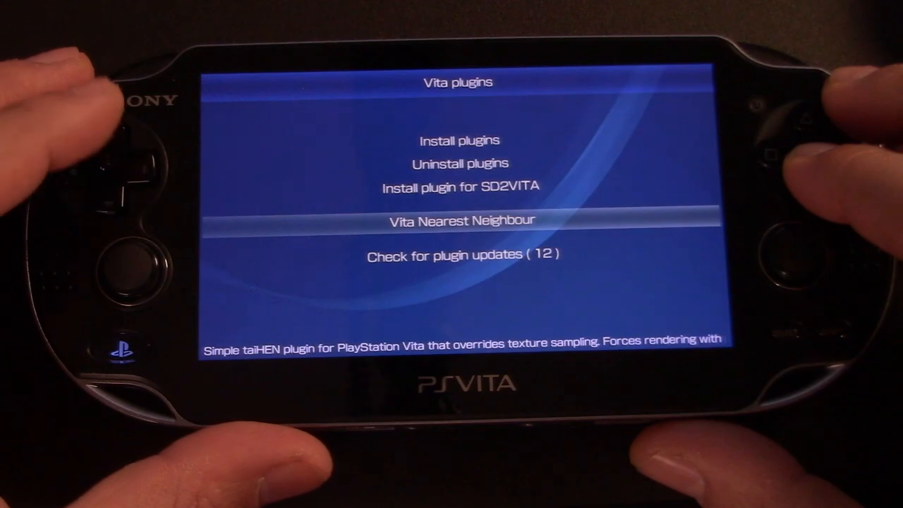
key(up)
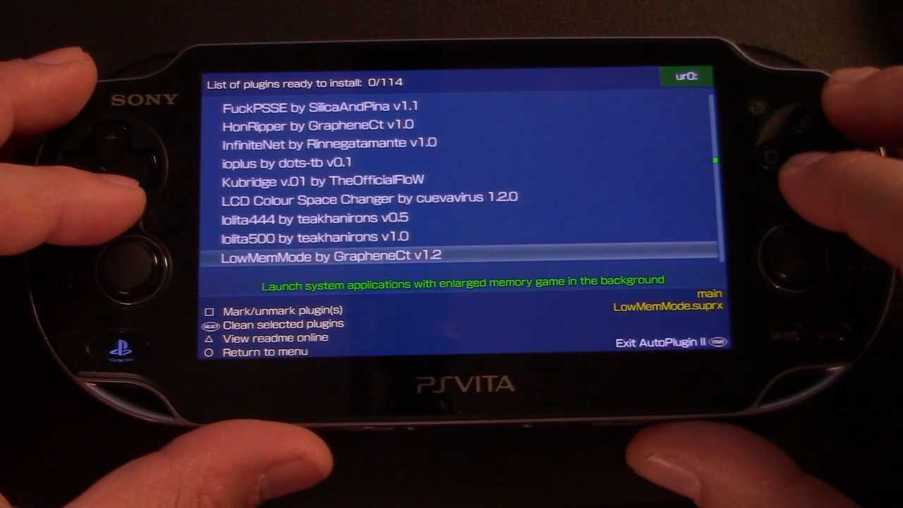
scroll(down, 3)
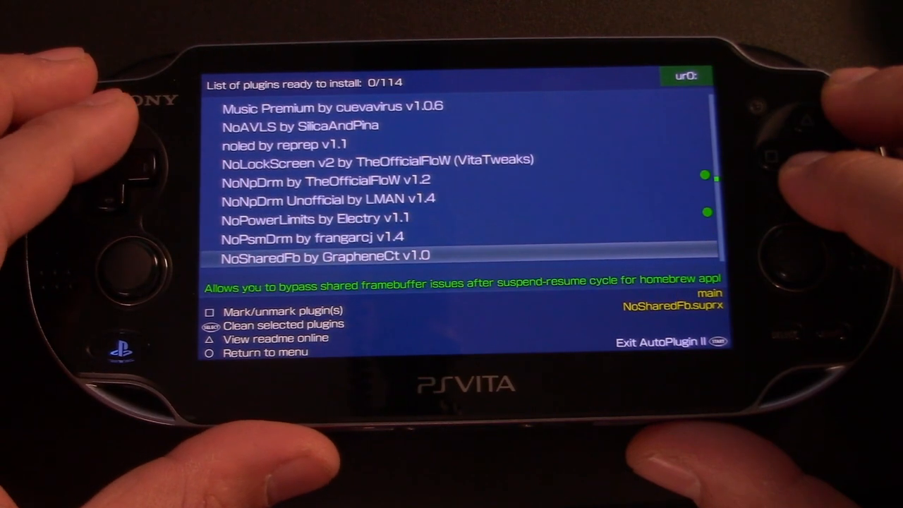
key(Up)
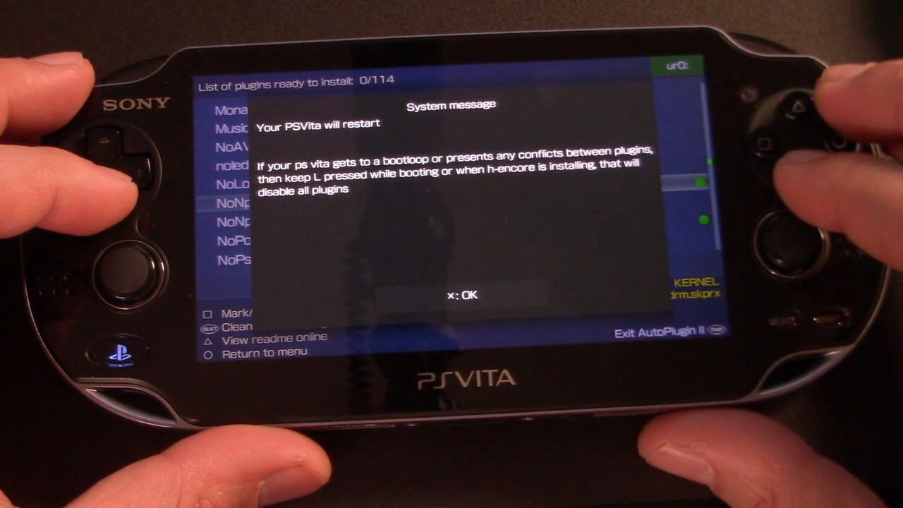
click(464, 295)
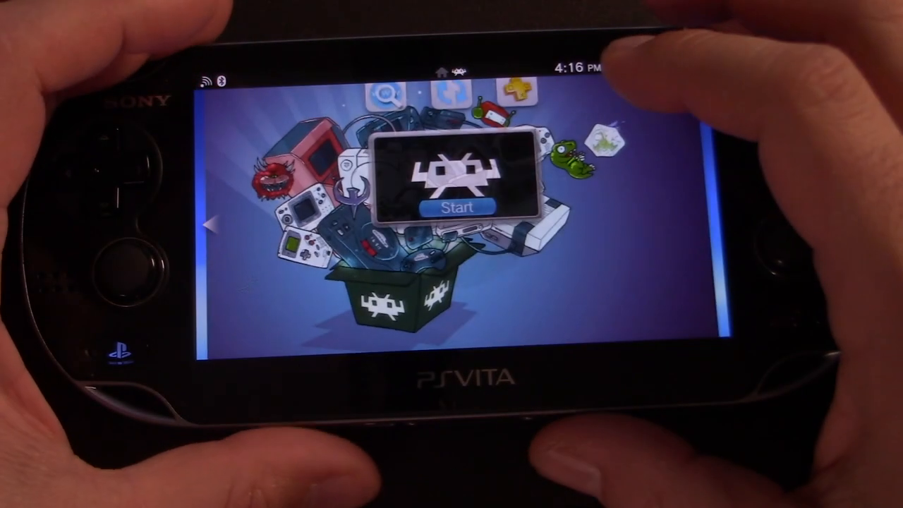
Step: Start RetroArch 1.9.13, browse its Main Menu, then choose Quit RetroArch
click(456, 205)
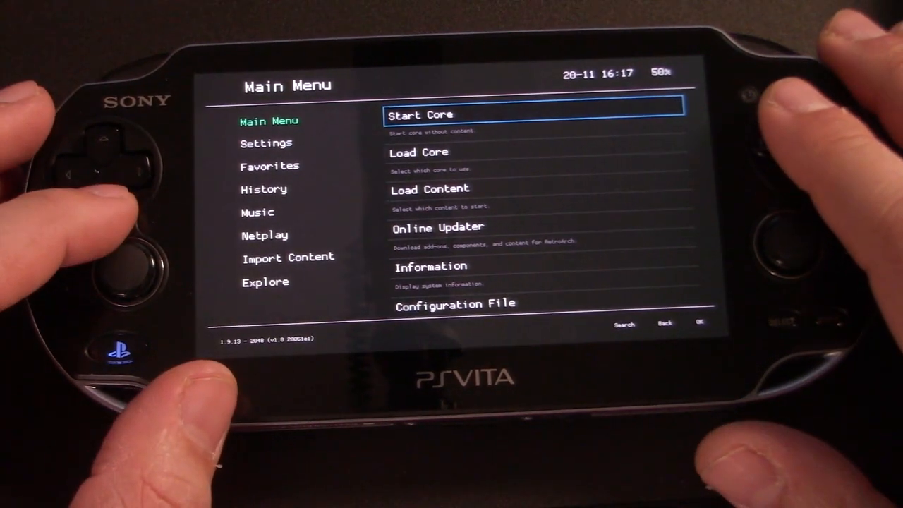
key(down)
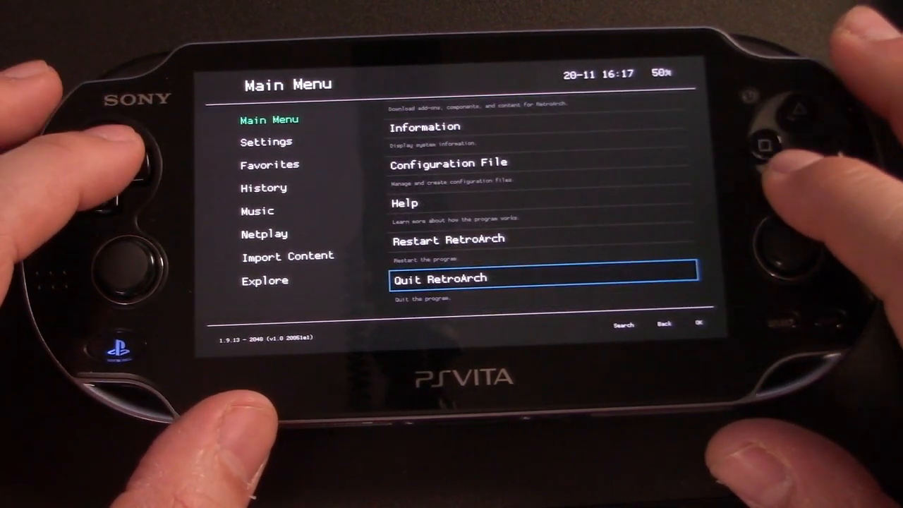
key(up)
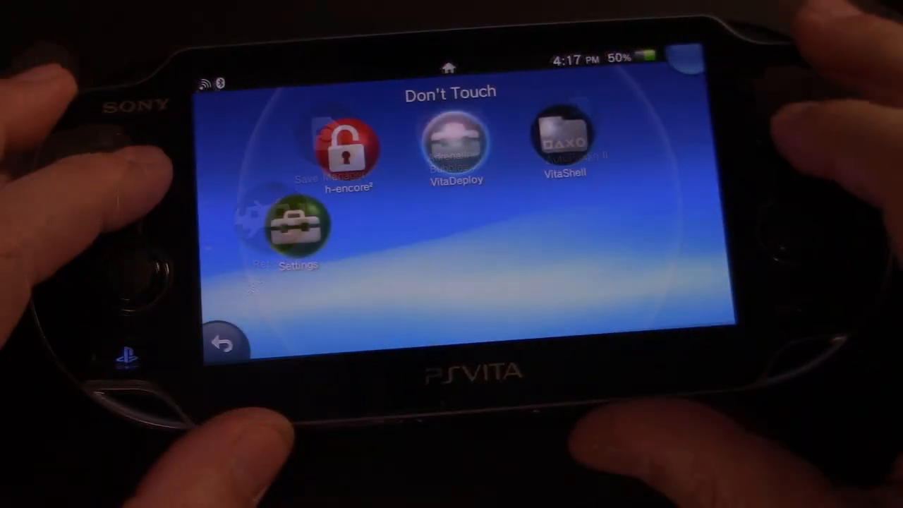
Step: Open the Don't Touch folder holding h-encore, VitaDeploy, VitaShell and Settings
click(564, 141)
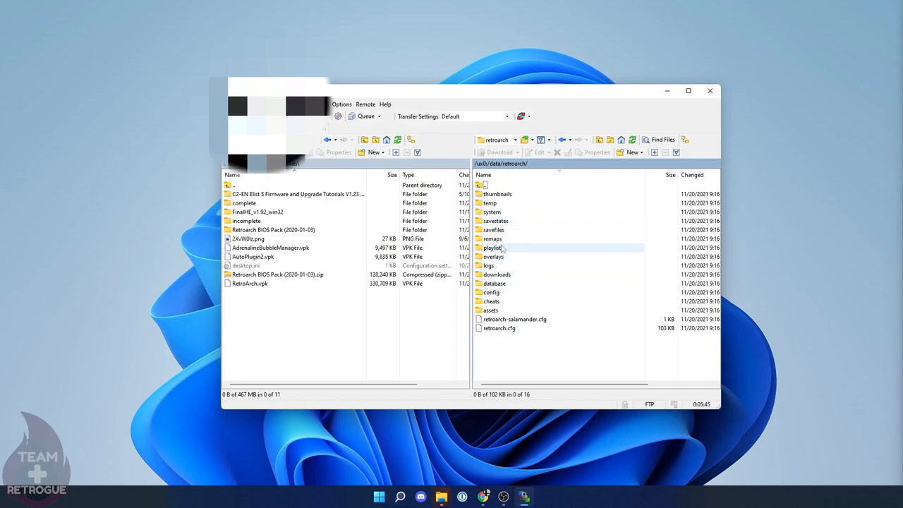
Step: Open ux0:data/retroarch/system remotely and the BIOS Pack's system folder locally, selecting all 159 files
double_click(491, 211)
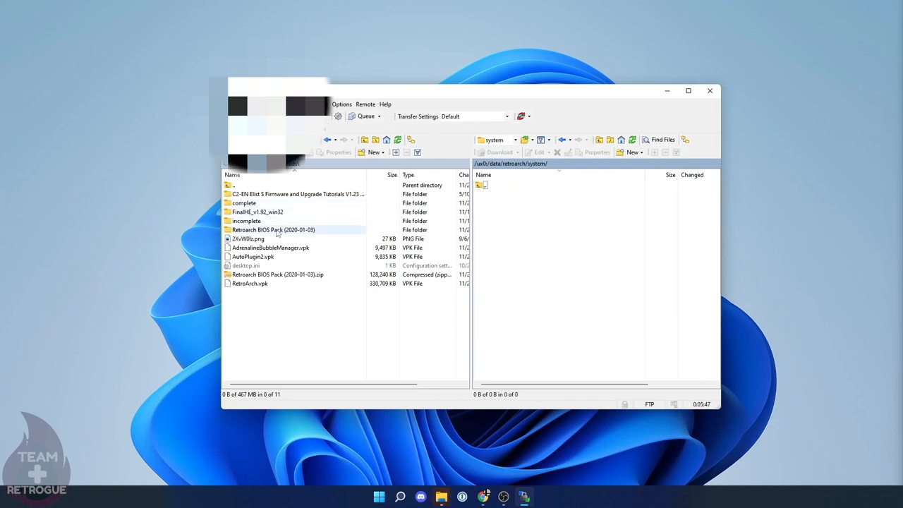
double_click(273, 229)
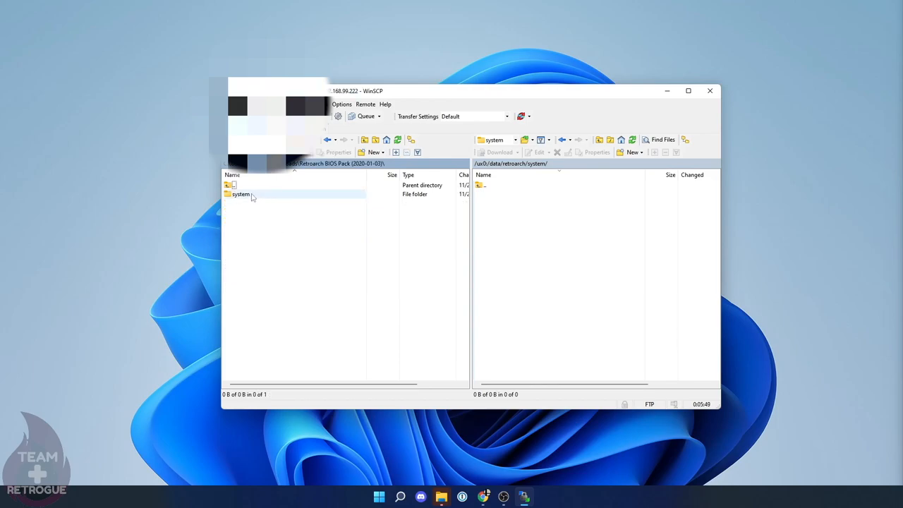
double_click(241, 194)
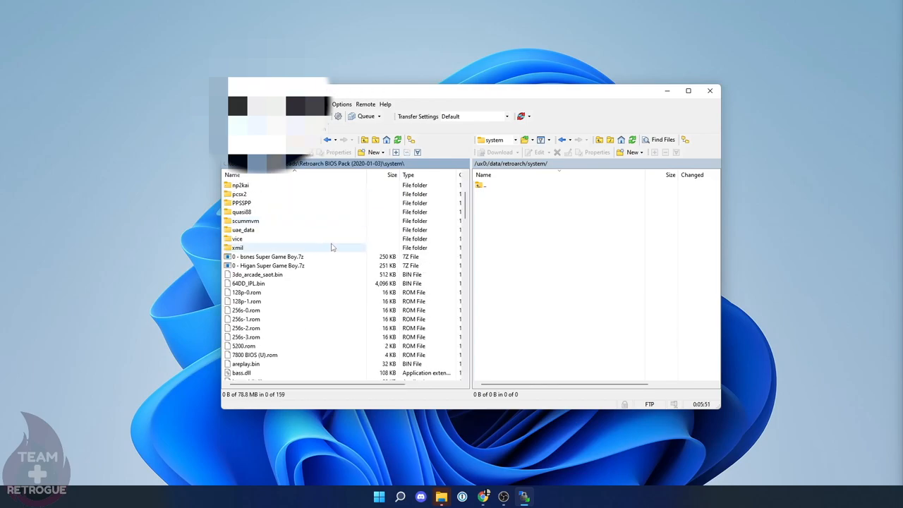
scroll(down, 3)
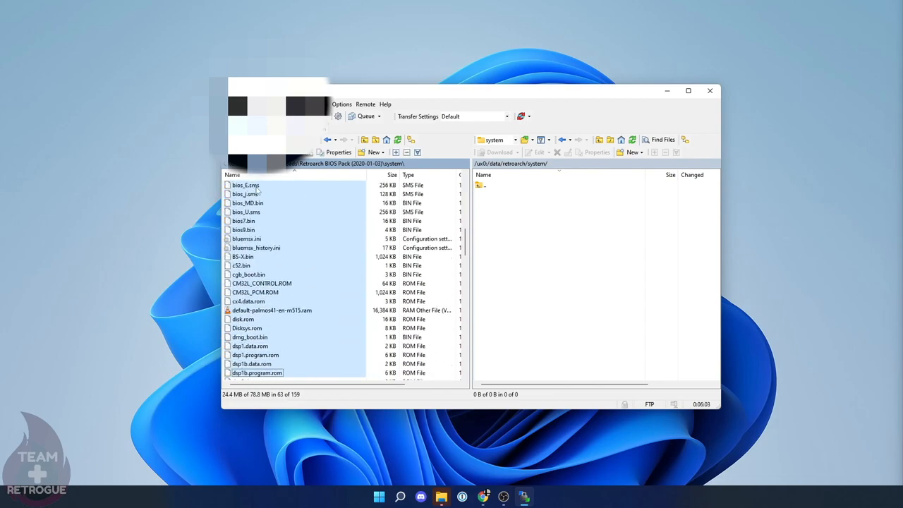
scroll(down, 3)
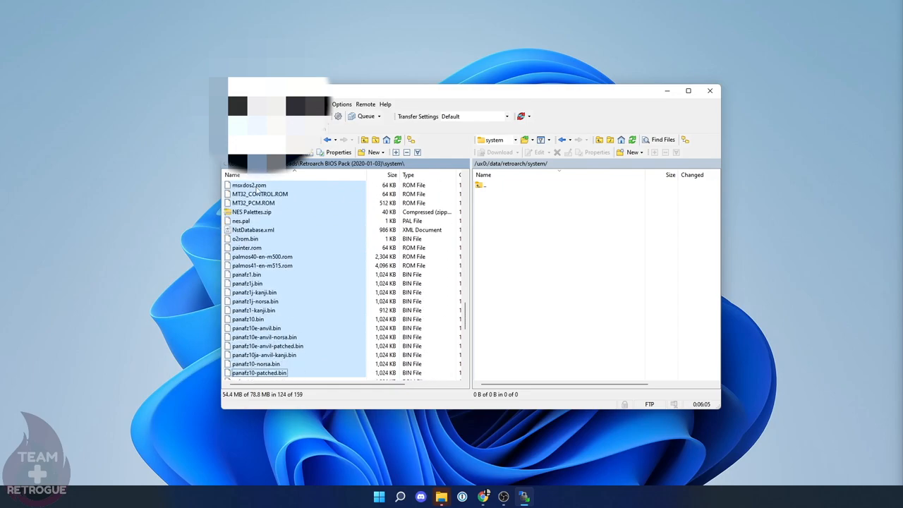
scroll(down, 3)
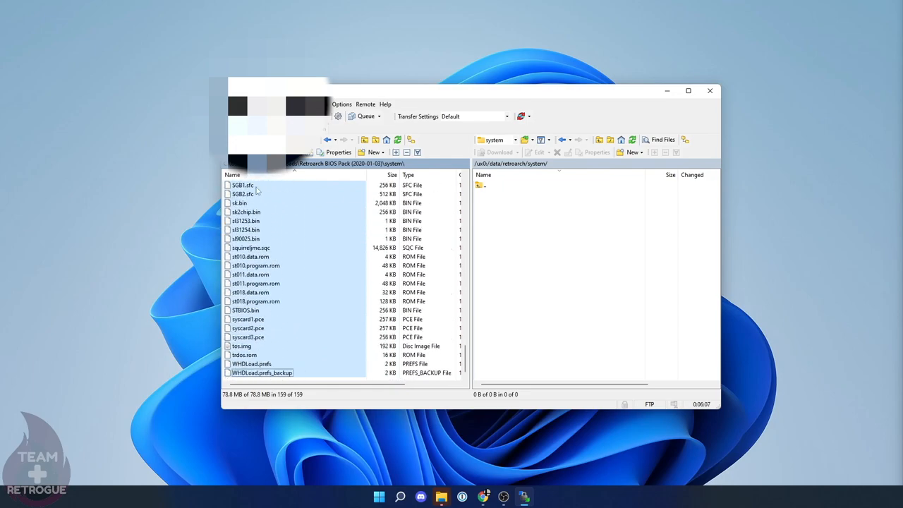